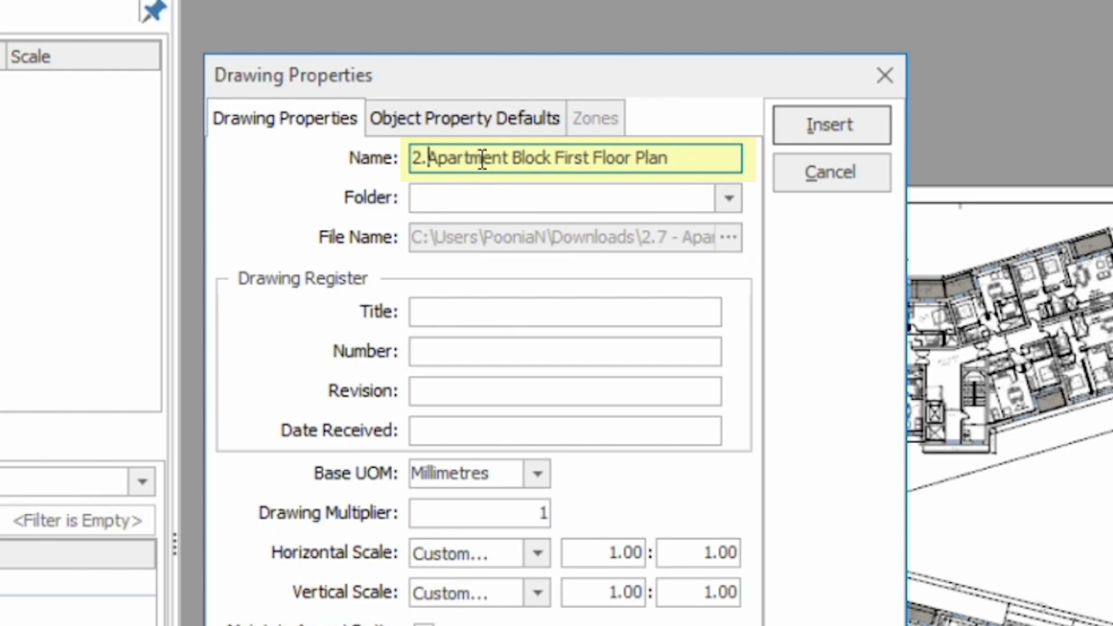
Step: Name the drawing without the '2.' prefix, set folder Plans\Architectural, and insert it
{"action": "key", "text": "Backspace"}
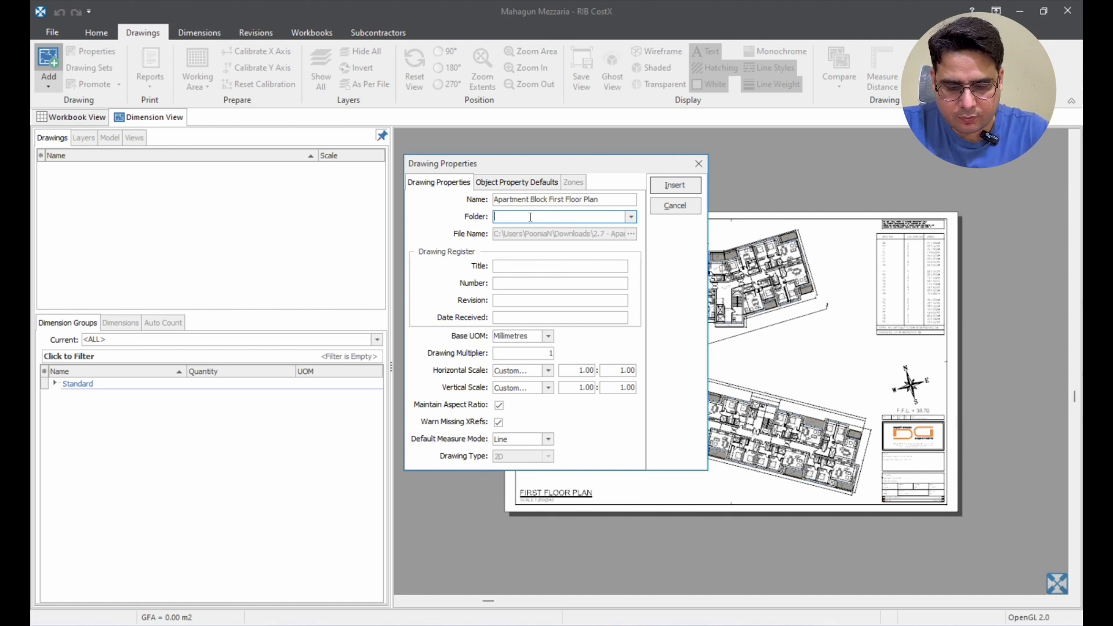
{"action": "type", "text": "Plans"}
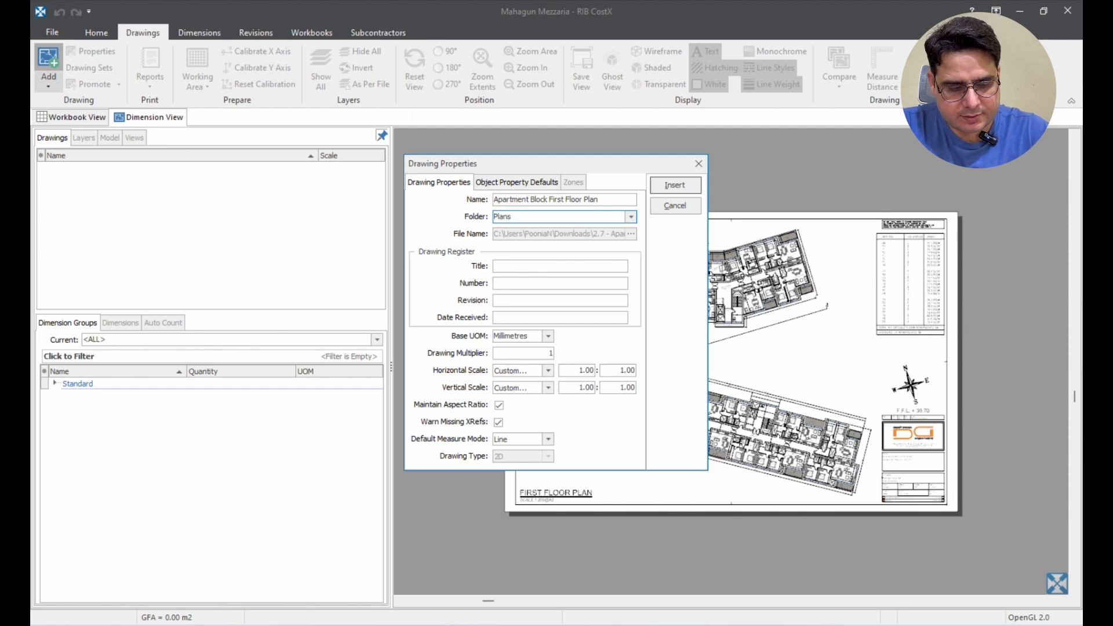
{"action": "type", "text": "\\"}
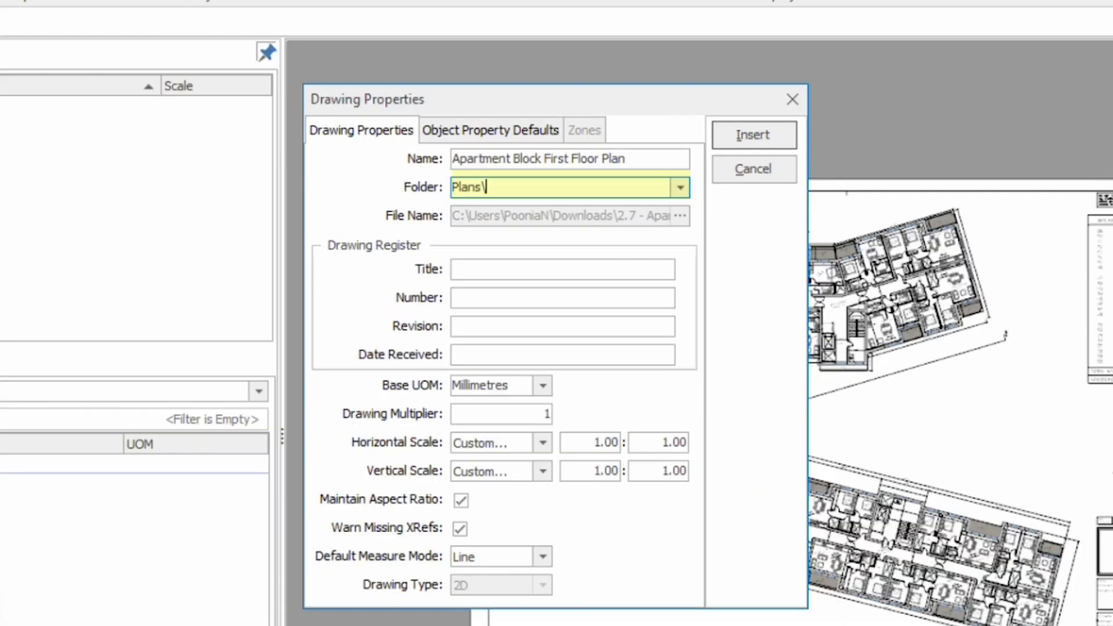
{"action": "type", "text": "Architectural"}
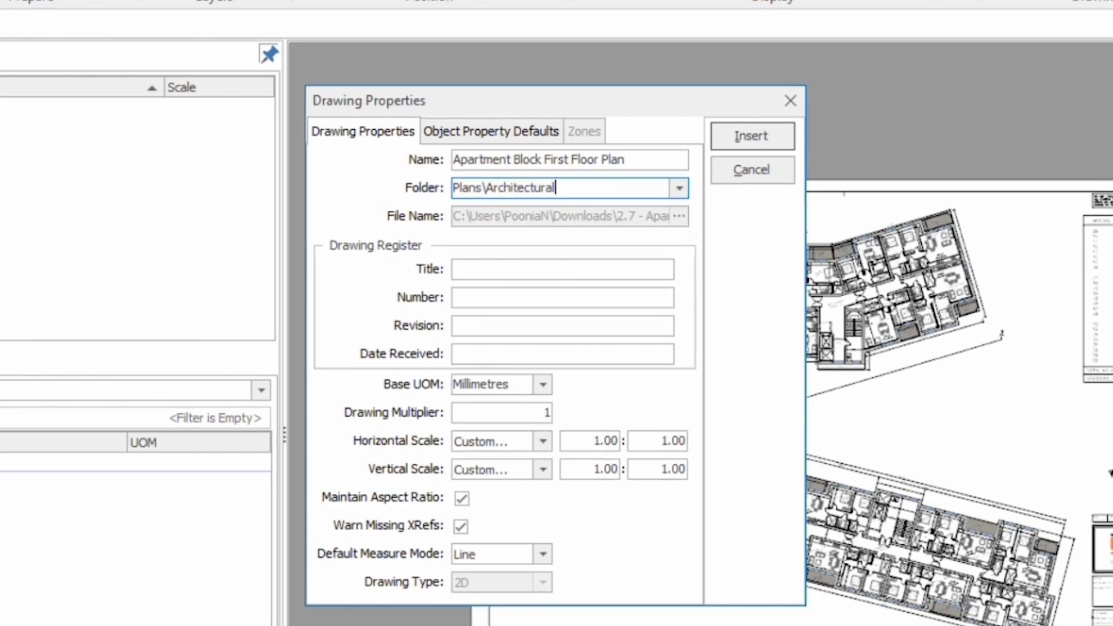
{"action": "left_click", "coordinate": [752, 137]}
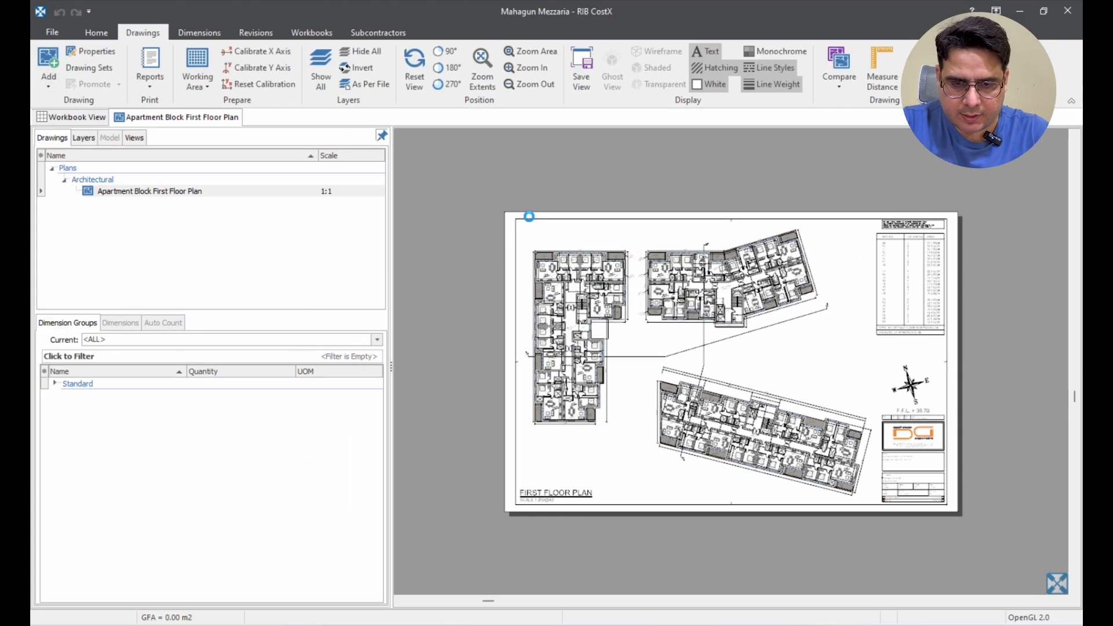
Step: Read the 1:200 @ A2 scale from the title block, then bring up the drawing's properties
{"action": "left_click", "coordinate": [148, 191]}
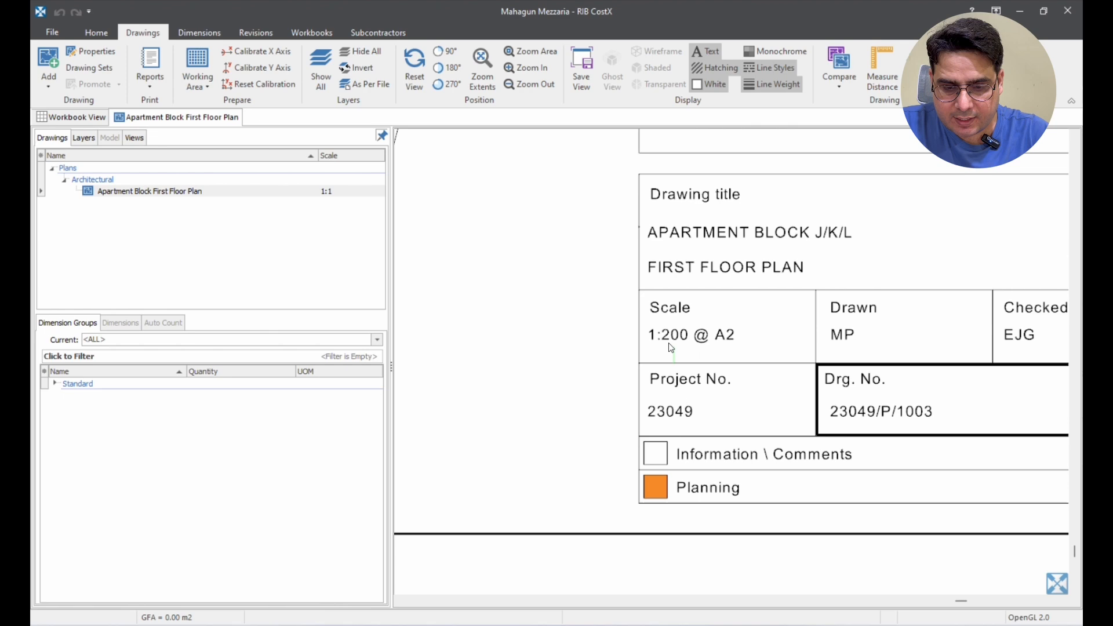
{"action": "left_click", "coordinate": [148, 191]}
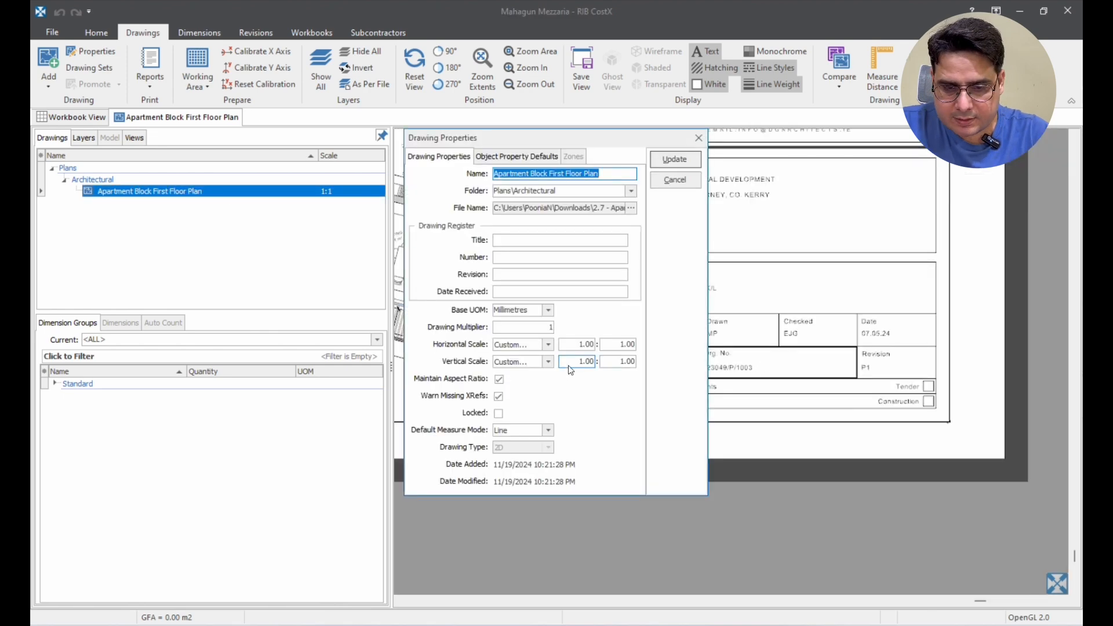
Step: Enter 1200 as the drawing's horizontal/vertical scale and update it
{"action": "type", "text": "120"}
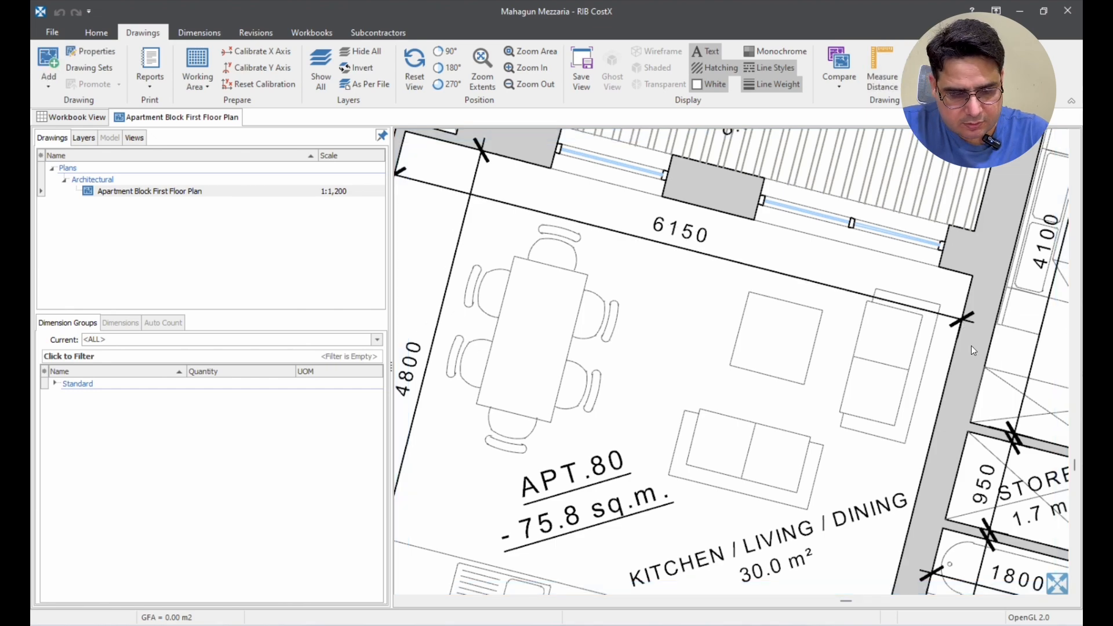
{"action": "left_click", "coordinate": [149, 191]}
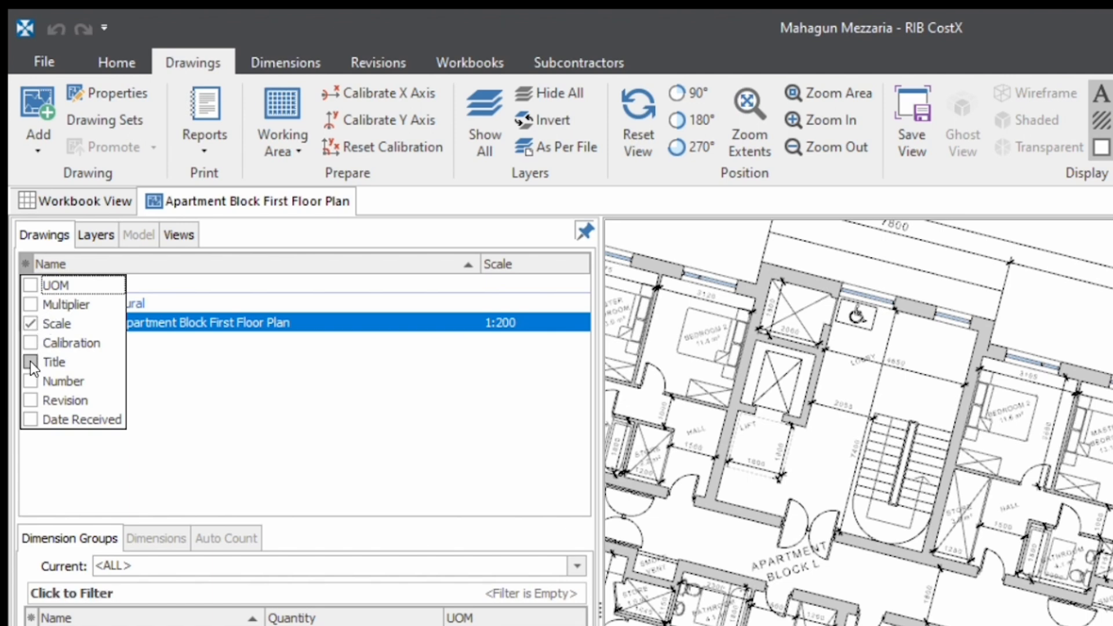
Step: Show the Title column in the Drawings list column chooser
{"action": "left_click", "coordinate": [30, 362]}
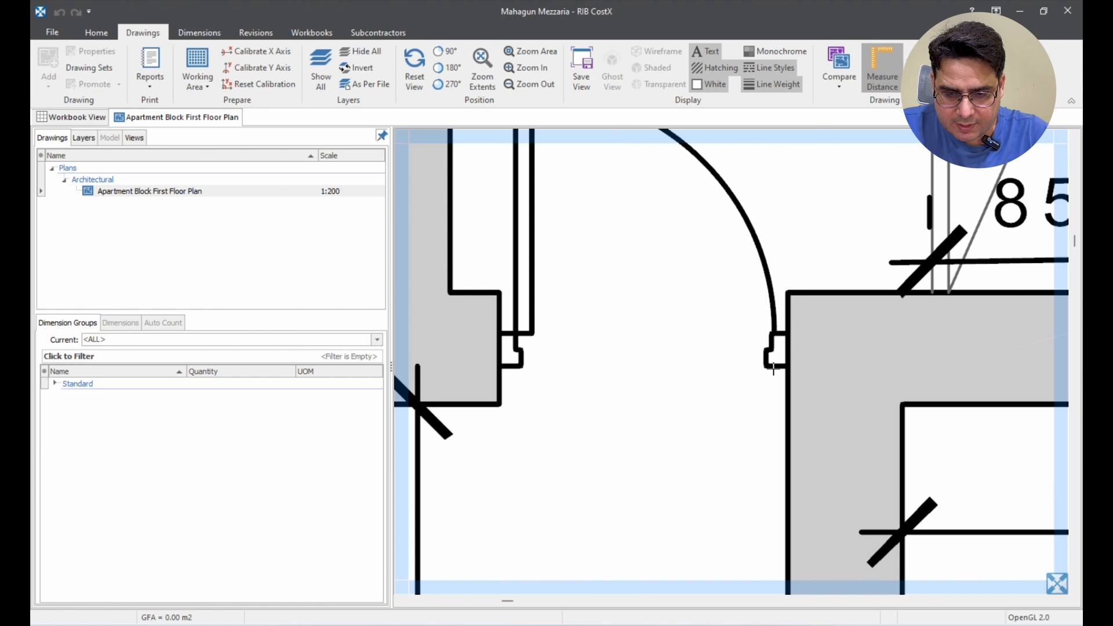
Step: Measure the door opening width, select the floor plan and move to the Dimensions tools
{"action": "left_click", "coordinate": [150, 192]}
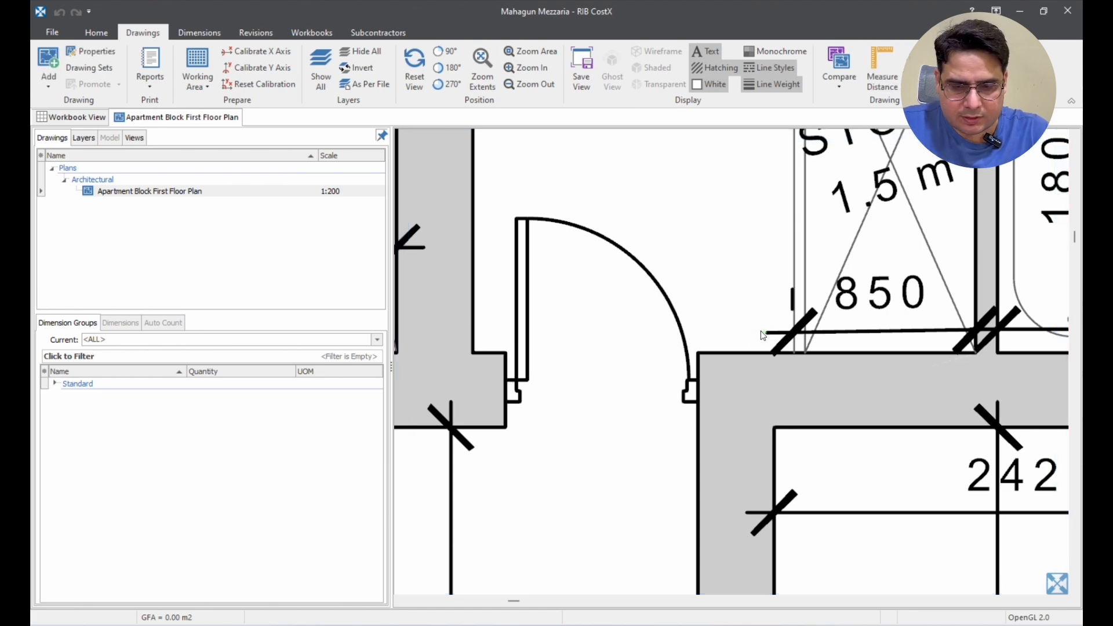
{"action": "left_click", "coordinate": [148, 191]}
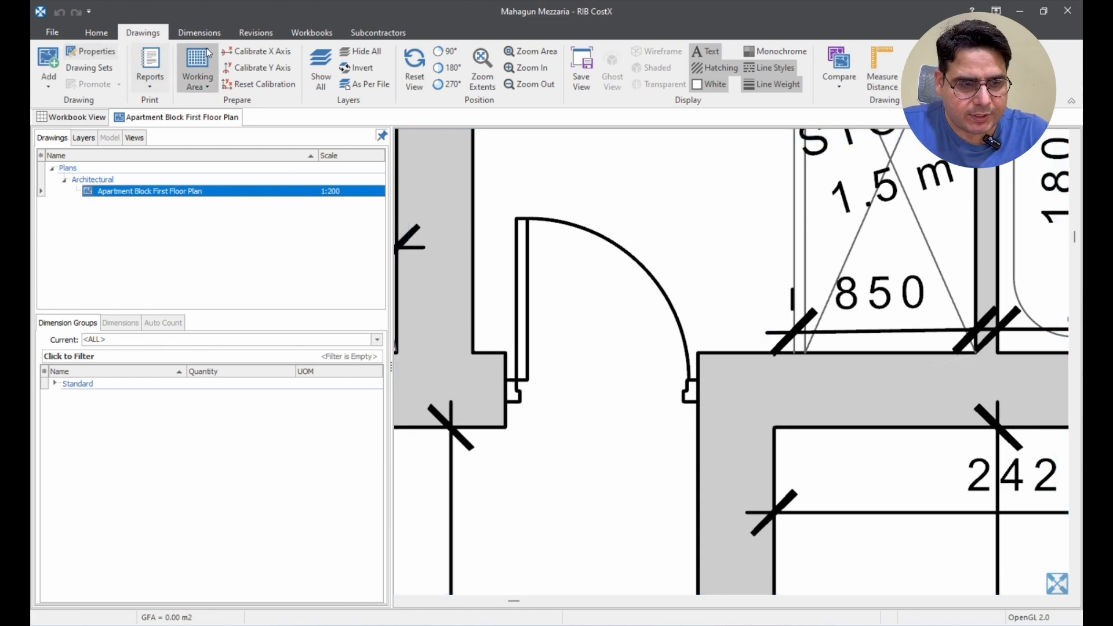
{"action": "left_click", "coordinate": [198, 33]}
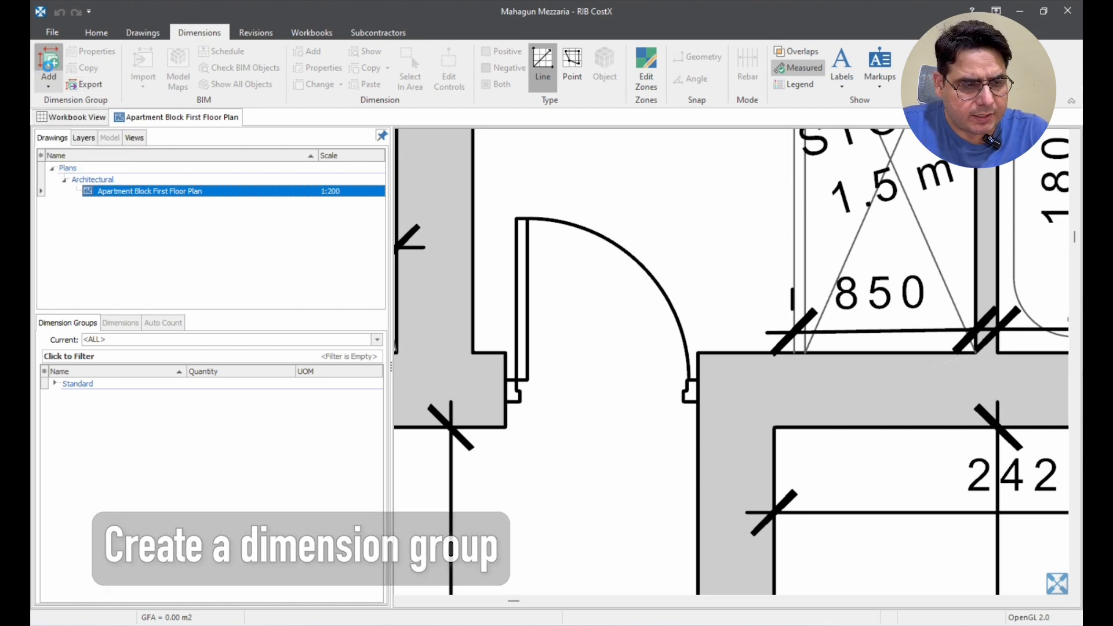
Step: Add a new dimension group from the Dimensions ribbon
{"action": "left_click", "coordinate": [49, 60]}
{"action": "type", "text": "D"}
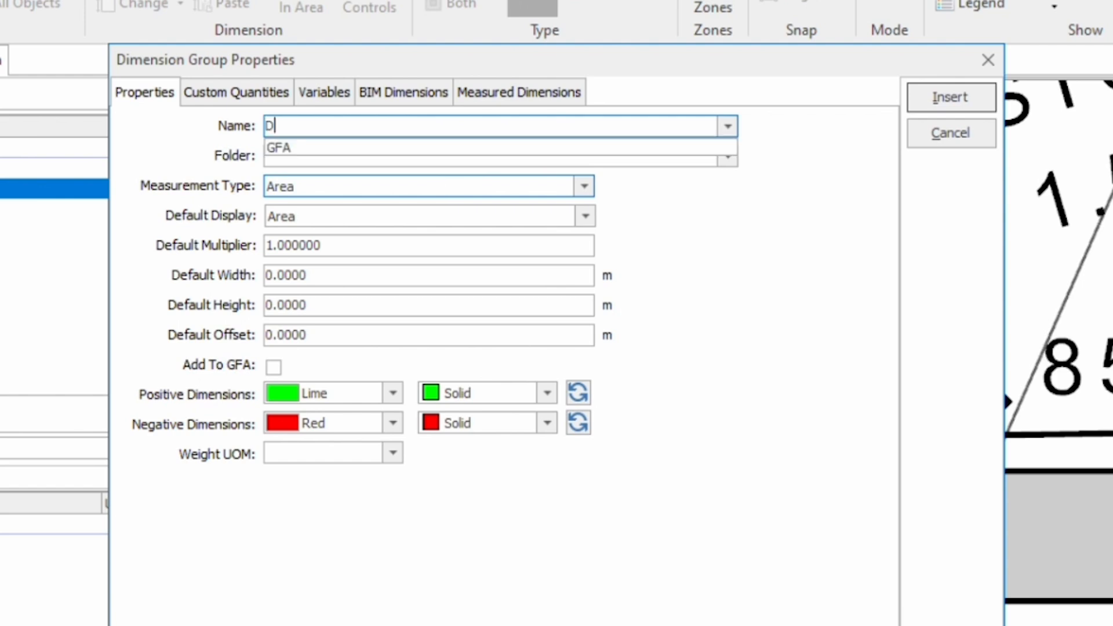
Step: Name the group Door-D1_(900mm wide Door)
{"action": "type", "text": "oor-"}
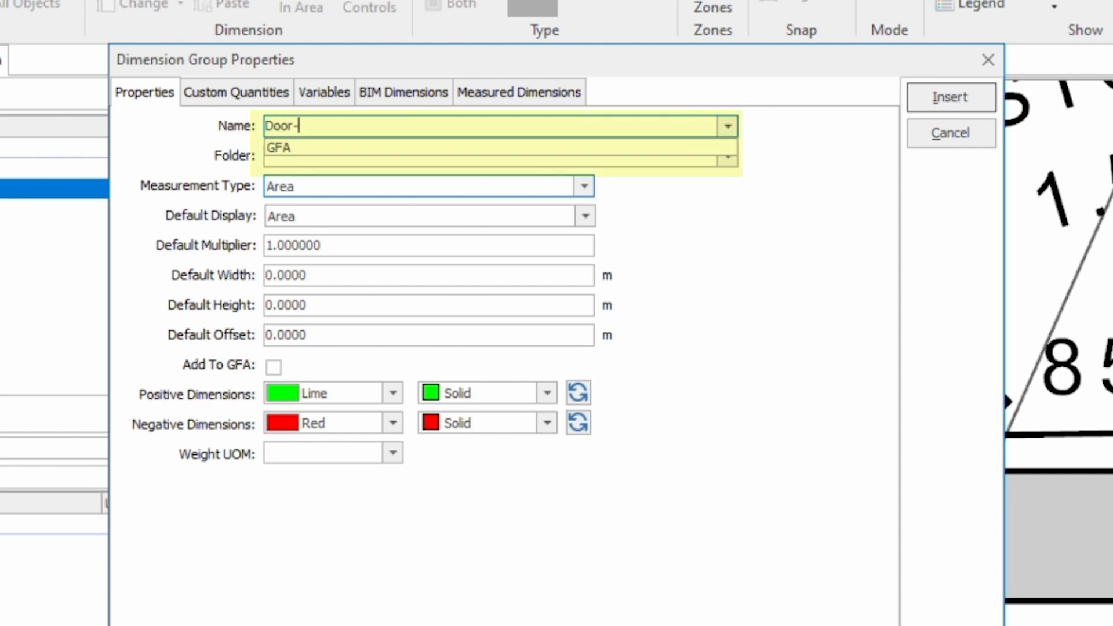
{"action": "type", "text": "D1_"}
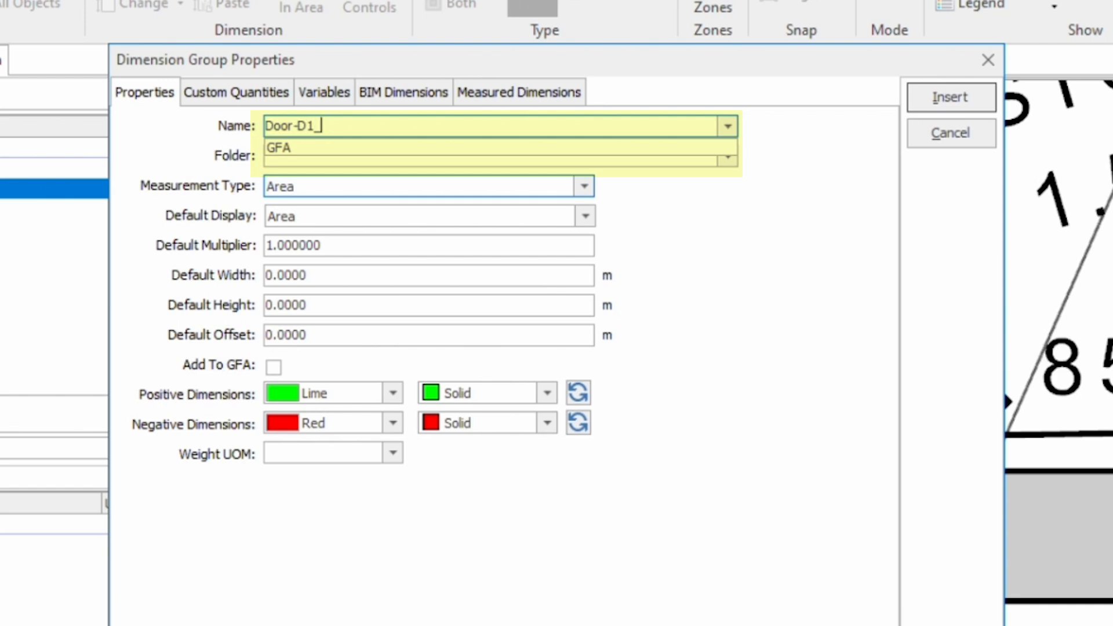
{"action": "type", "text": "(900"}
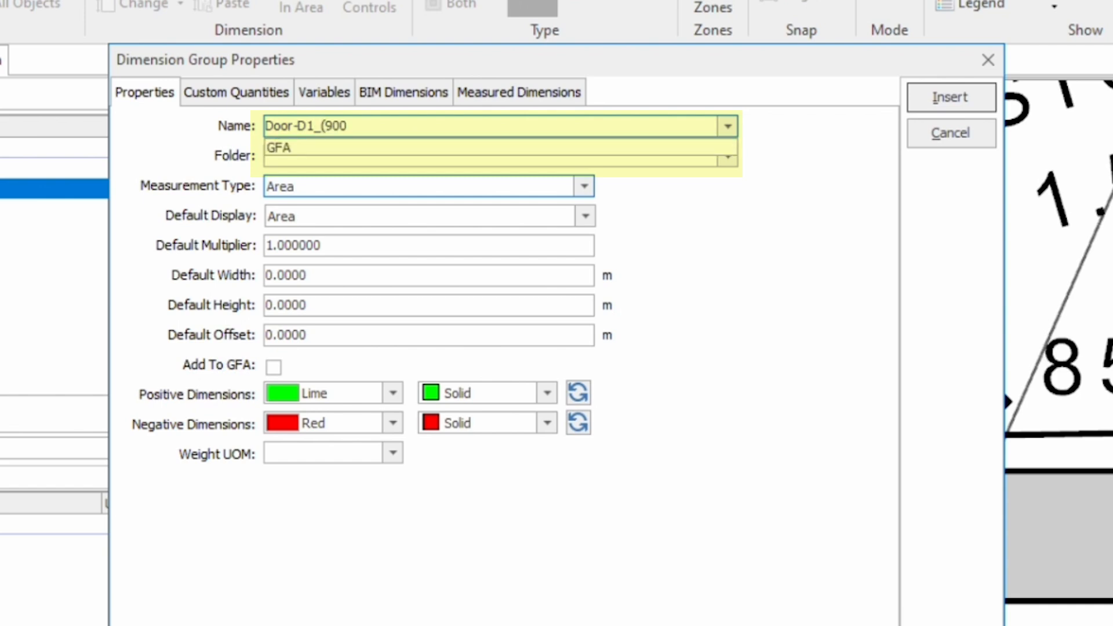
{"action": "type", "text": "mm wide Door"}
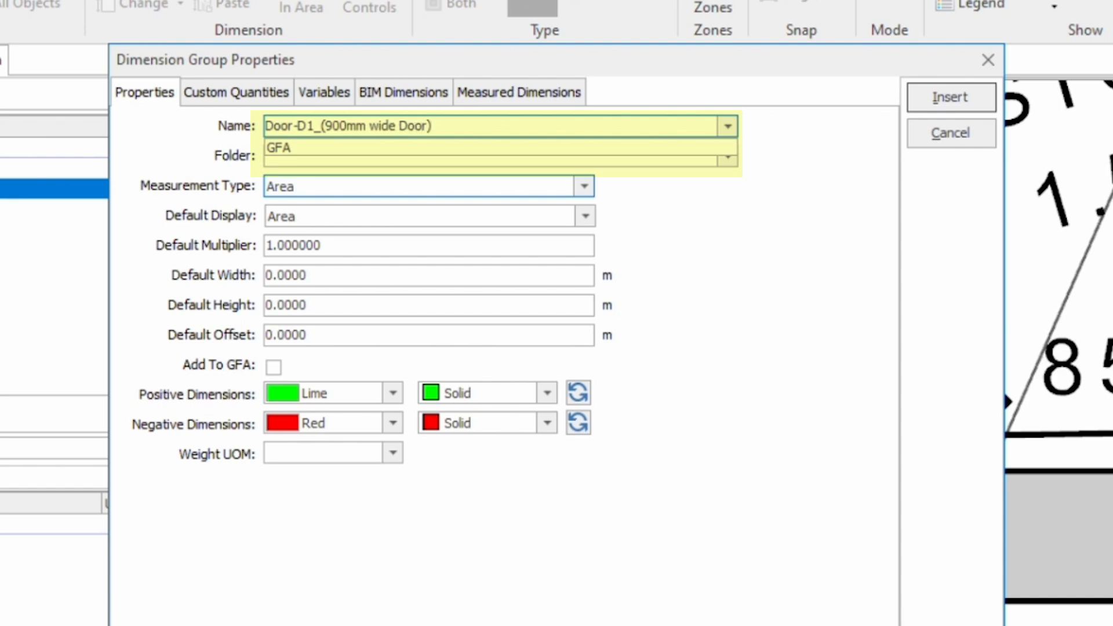
Step: Set the group's folder to Doors\Wooden Doors
{"action": "left_click", "coordinate": [520, 159]}
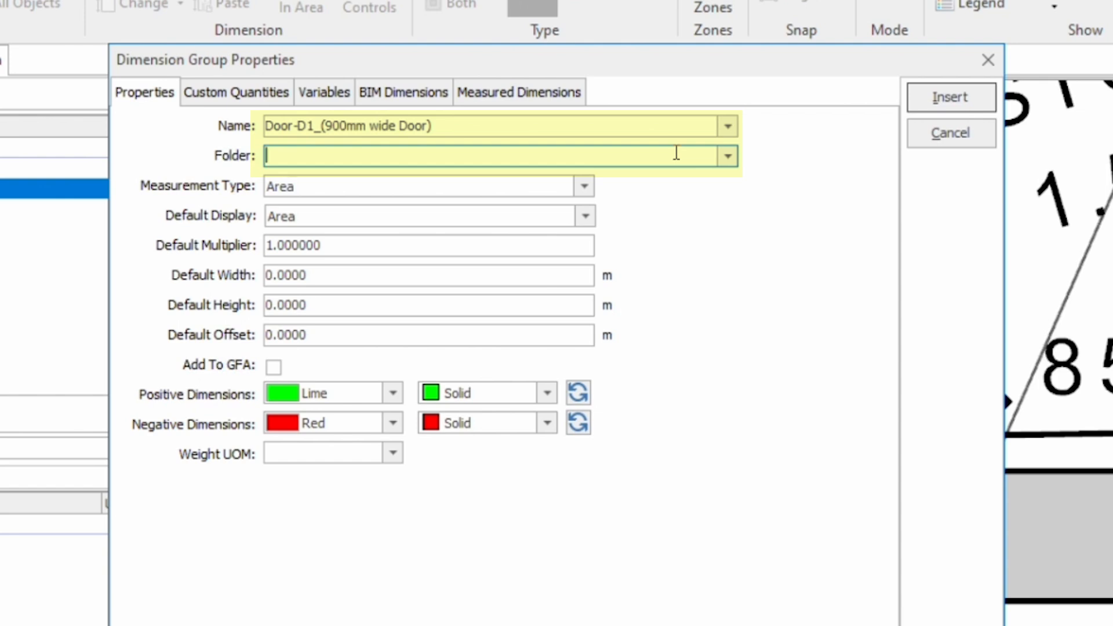
{"action": "type", "text": "Doors\\"}
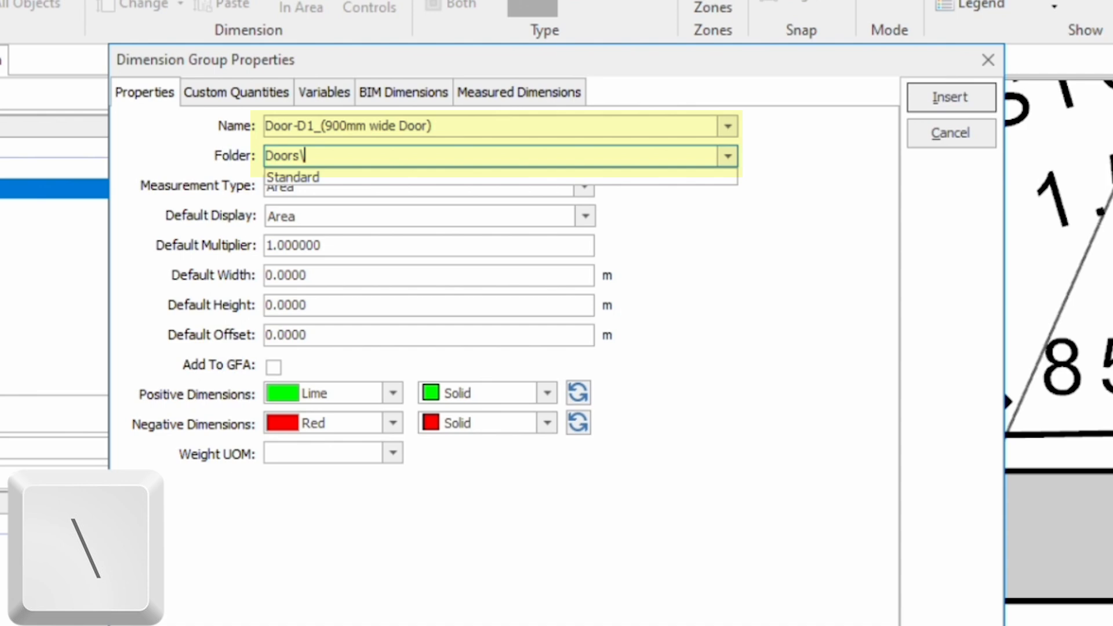
{"action": "type", "text": "Wooden"}
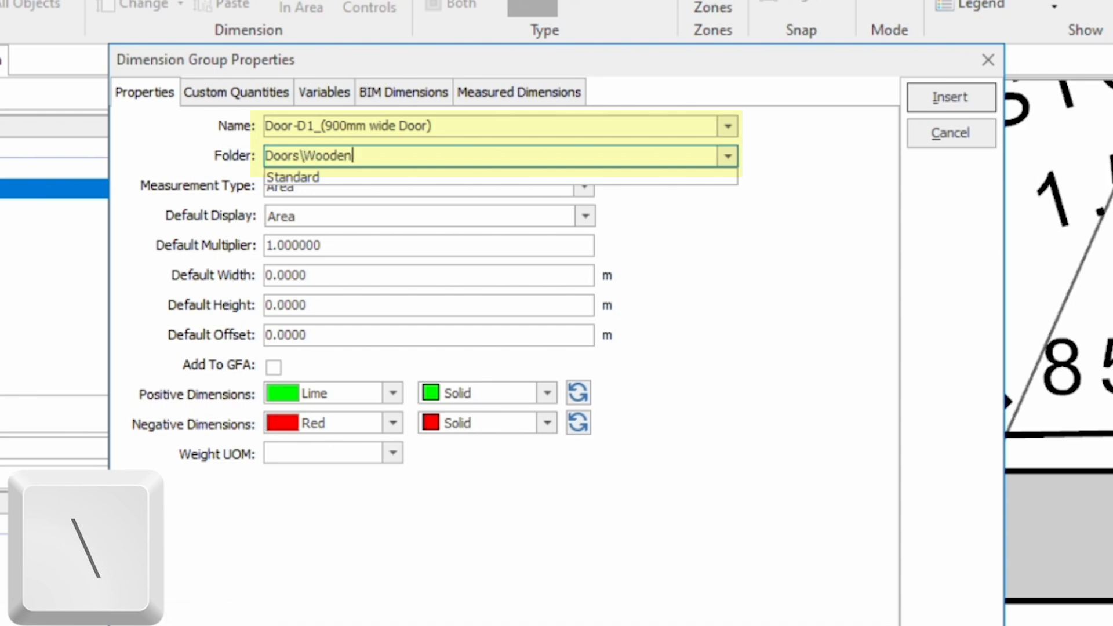
{"action": "type", "text": "Doors"}
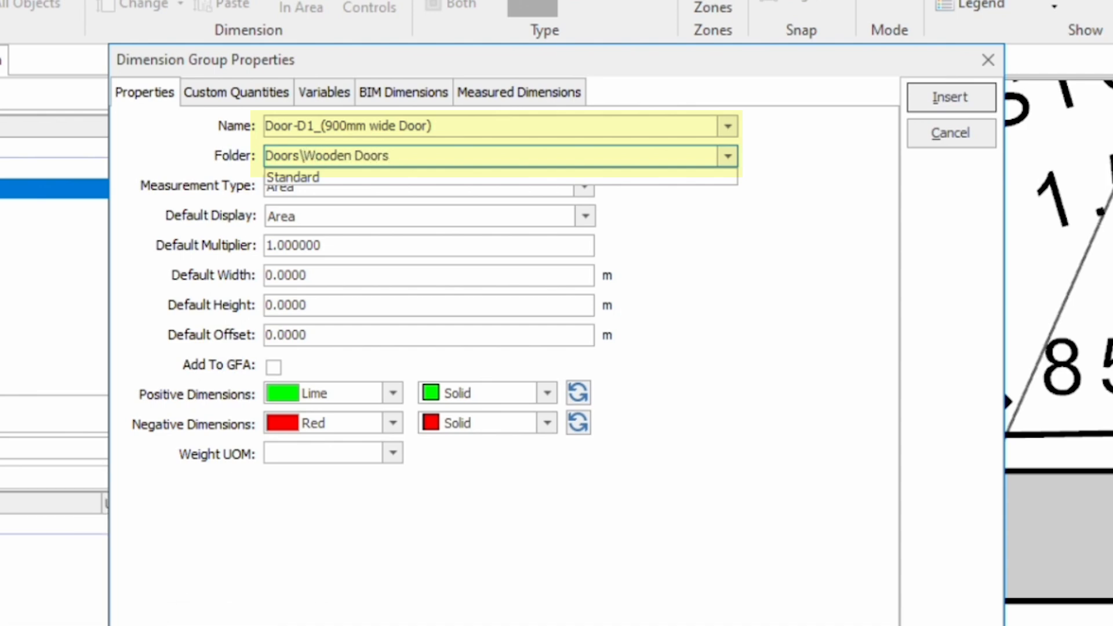
{"action": "left_click", "coordinate": [583, 186]}
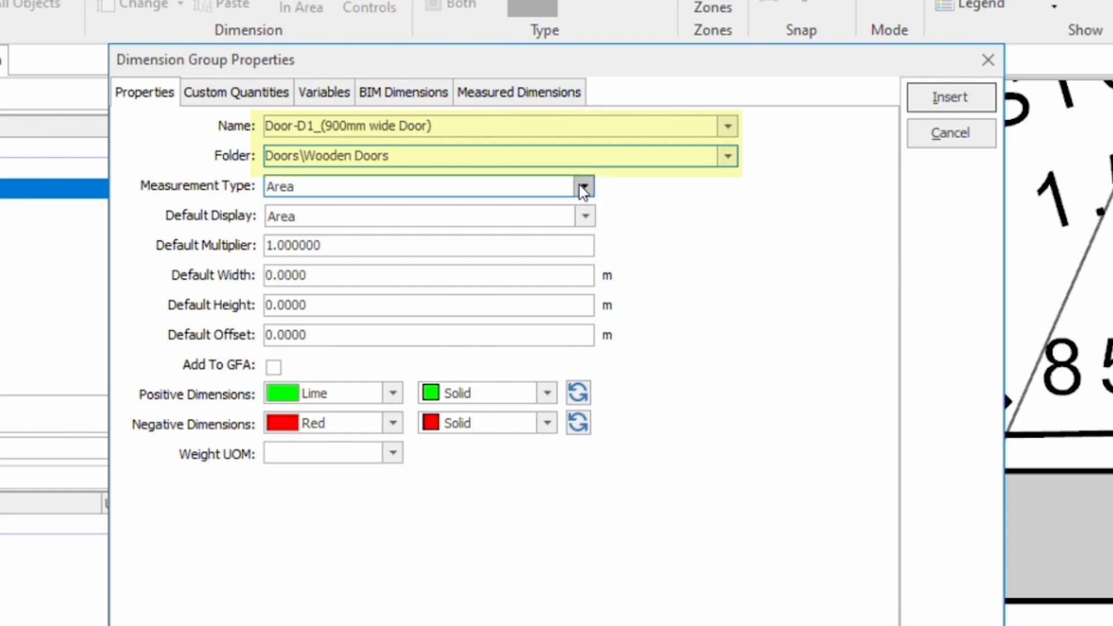
Step: Choose Count as the measurement type and insert the dimension group
{"action": "left_click", "coordinate": [584, 186]}
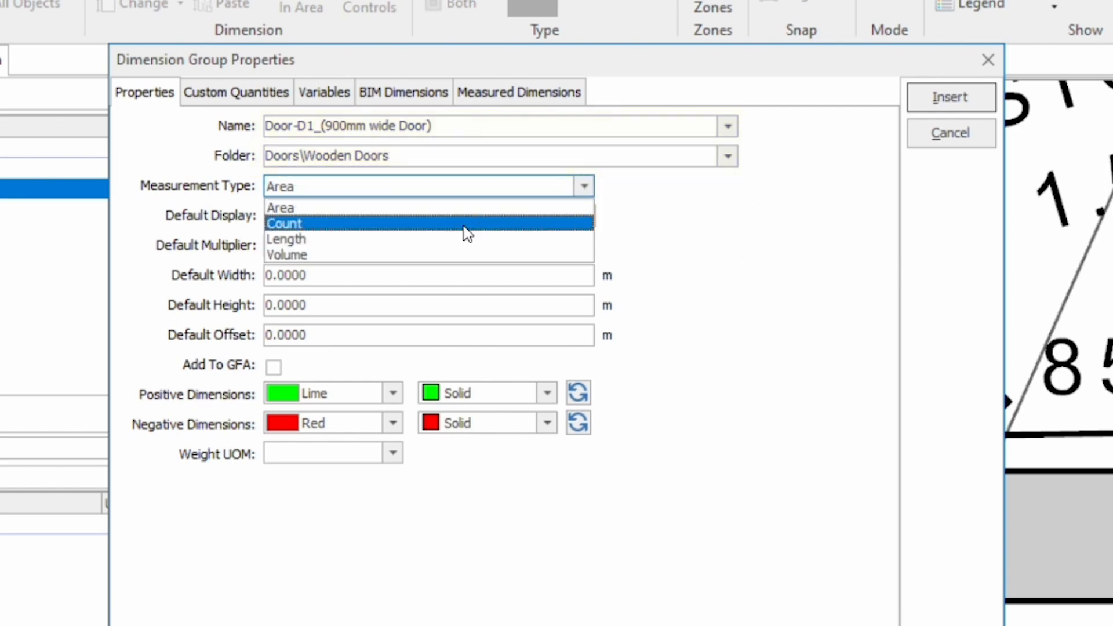
{"action": "left_click", "coordinate": [306, 224]}
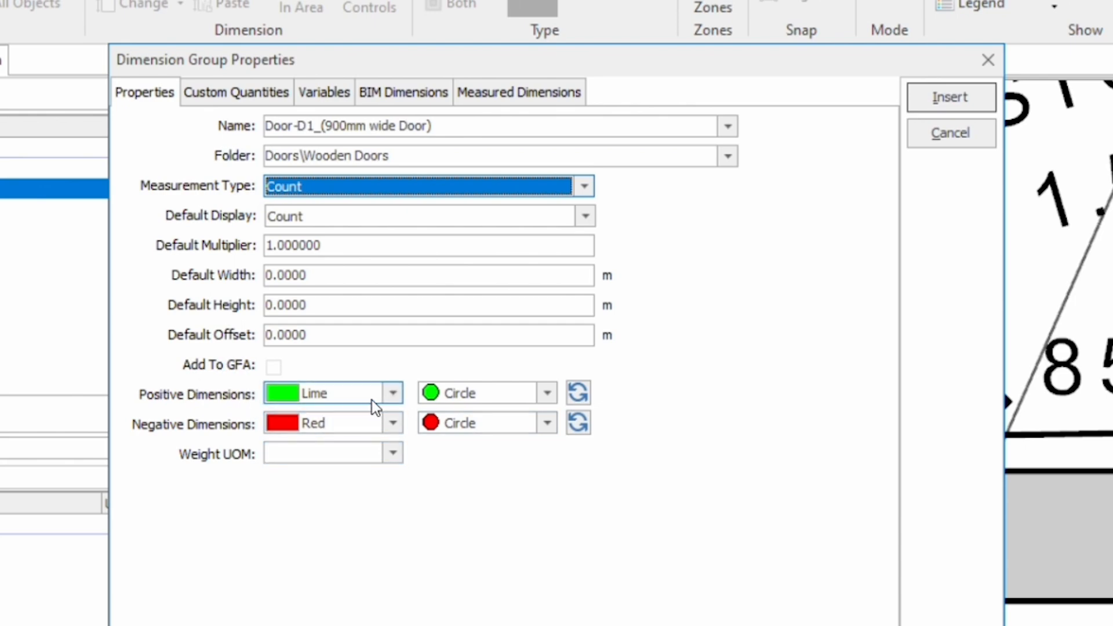
{"action": "mouse_move", "coordinate": [313, 411]}
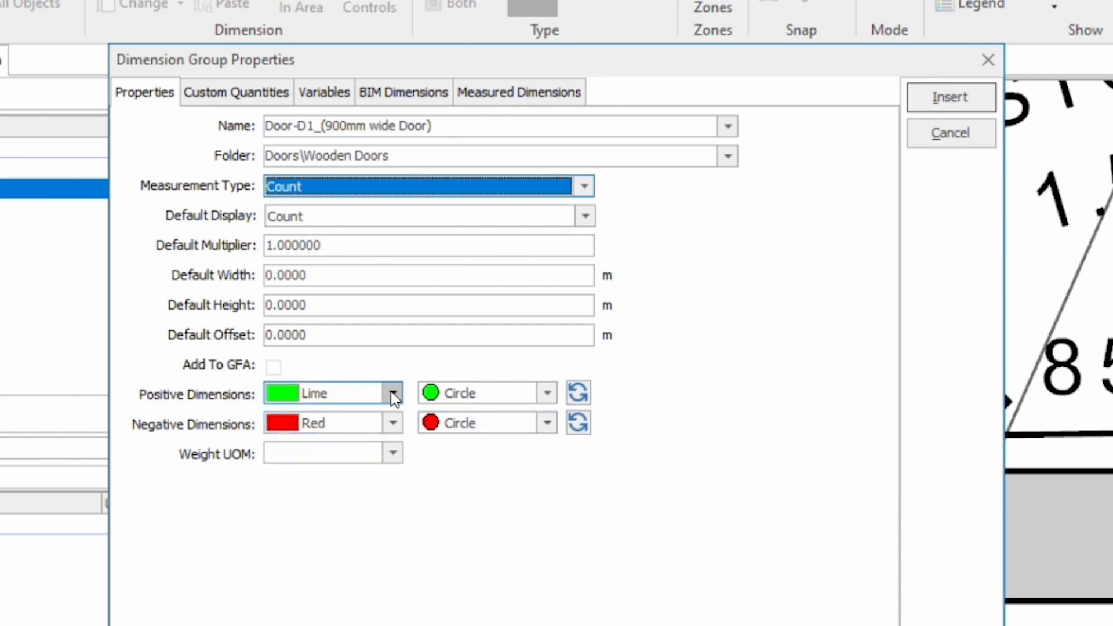
{"action": "mouse_move", "coordinate": [948, 110]}
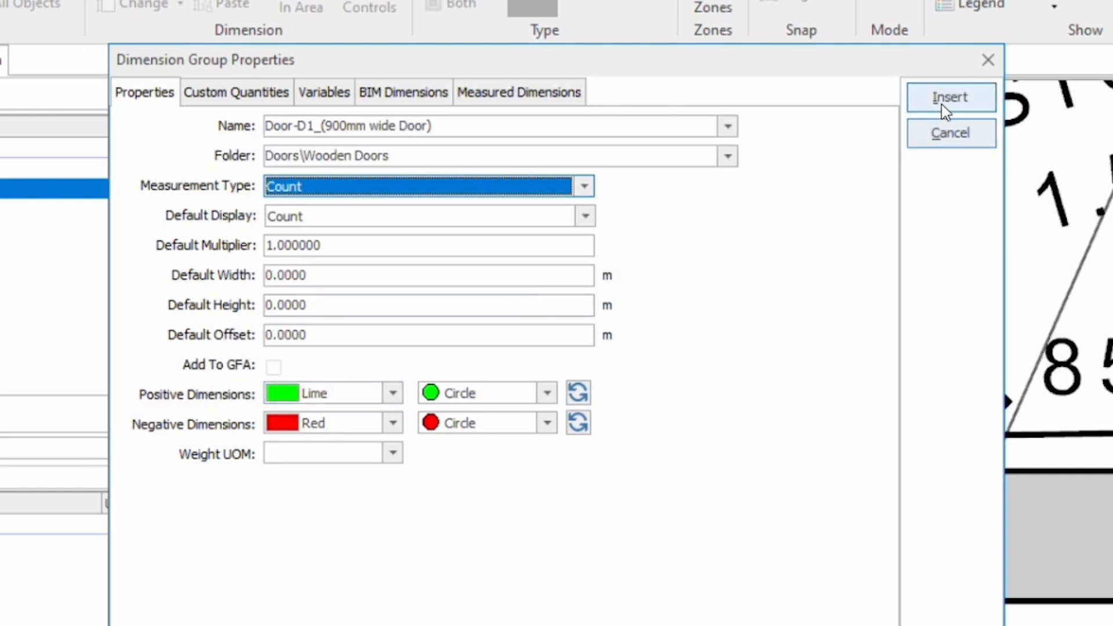
{"action": "left_click", "coordinate": [951, 97]}
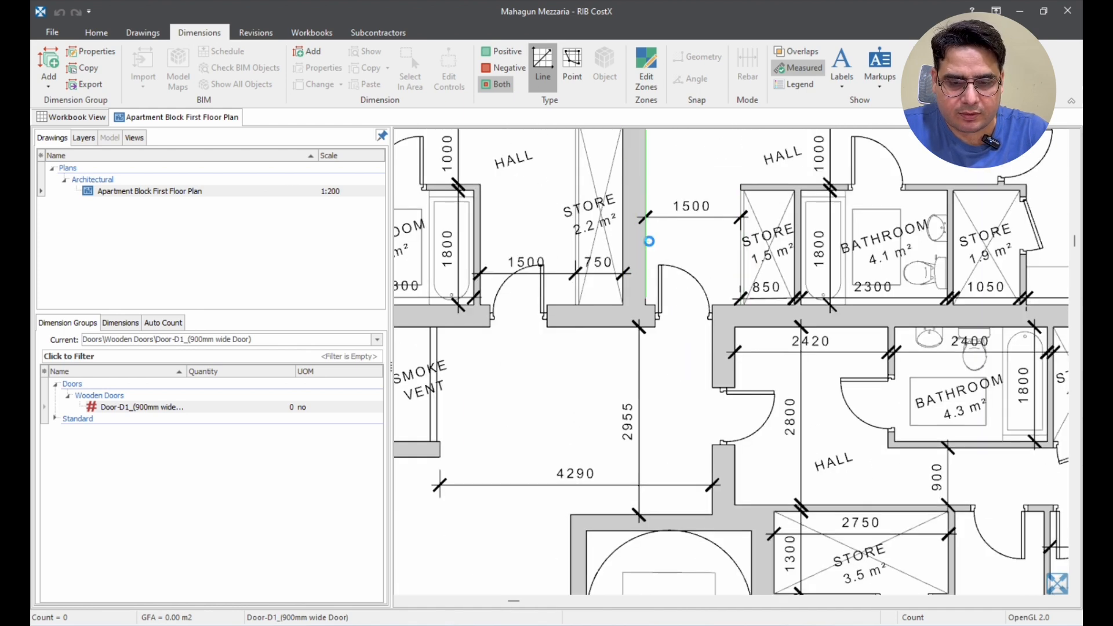
Step: Place a trial count on the door beside the store, then undo it
{"action": "left_click", "coordinate": [648, 241]}
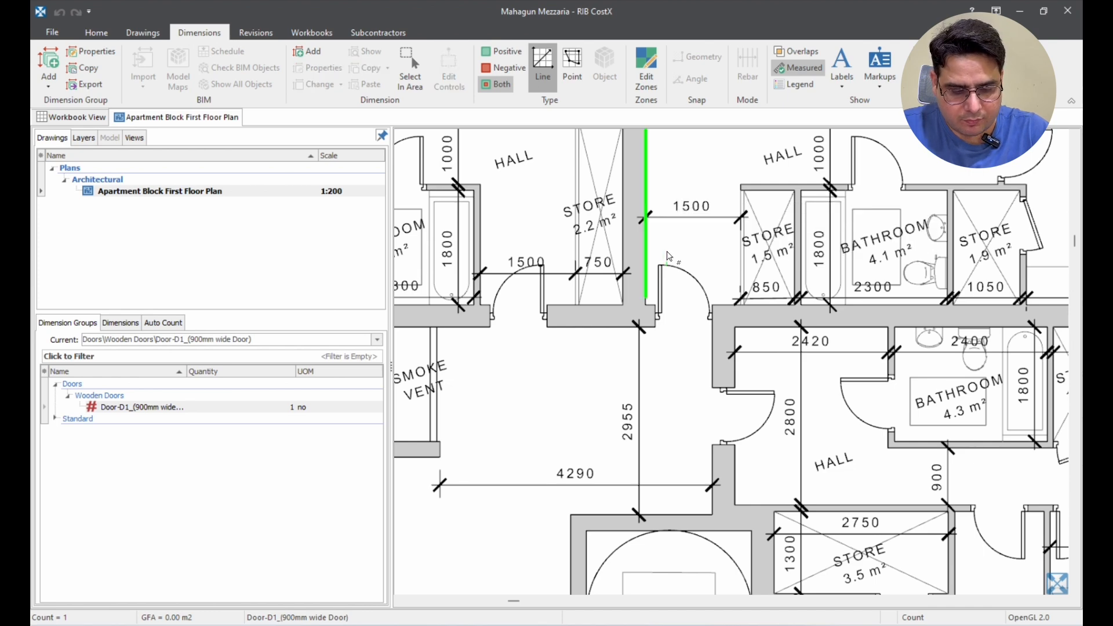
{"action": "key", "text": "Ctrl+z"}
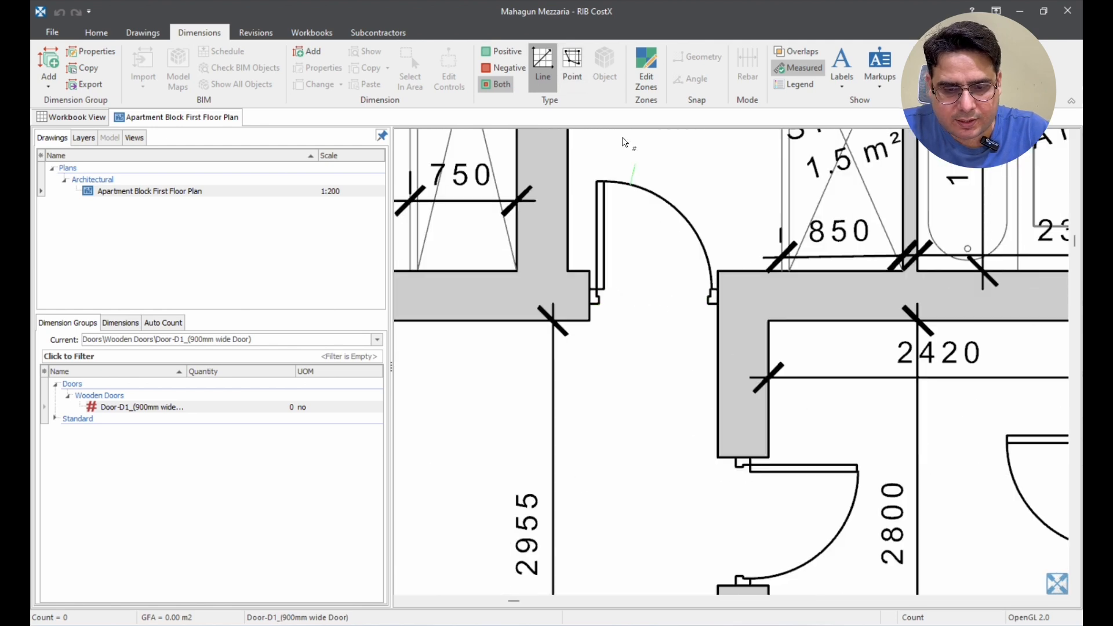
{"action": "mouse_move", "coordinate": [572, 60]}
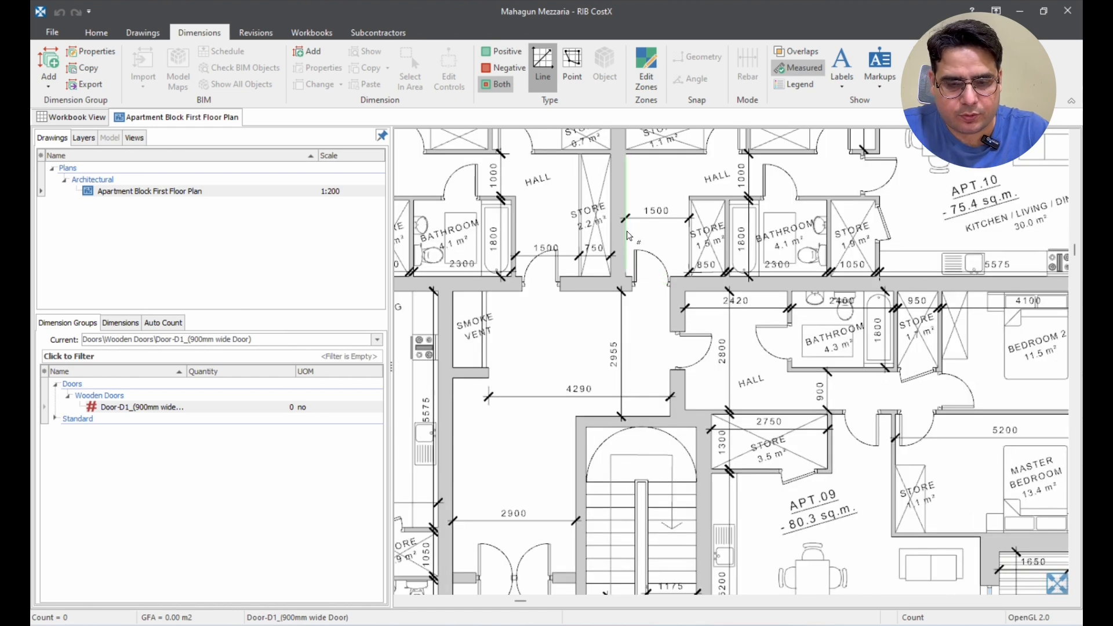
{"action": "mouse_move", "coordinate": [640, 239]}
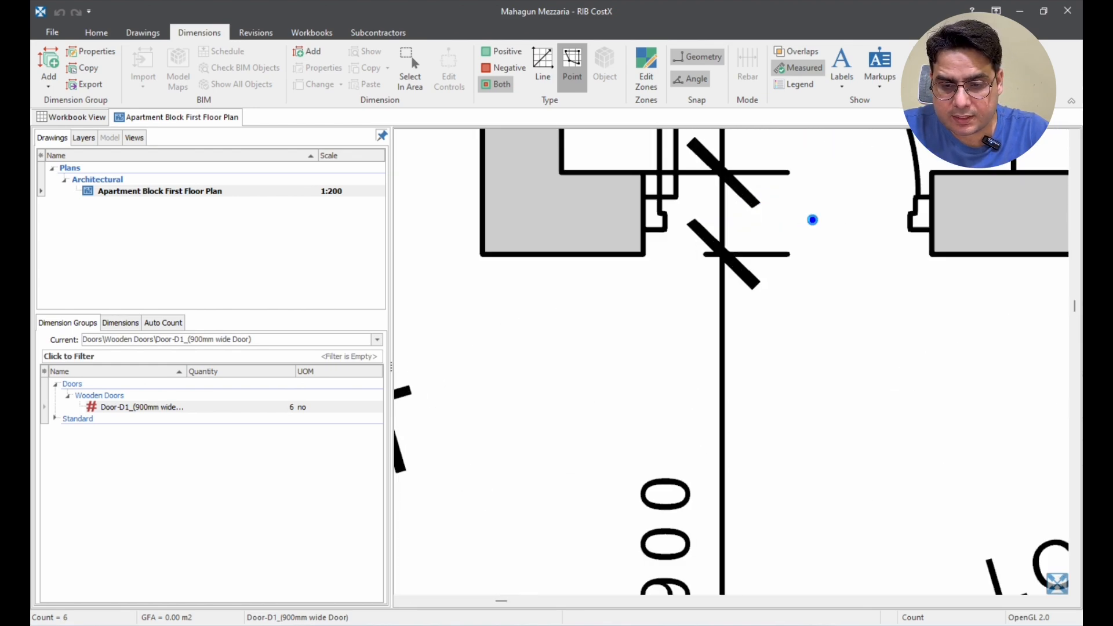
Step: Count further 900mm doors on the plan, including the one beside the master bedroom
{"action": "left_click", "coordinate": [738, 260]}
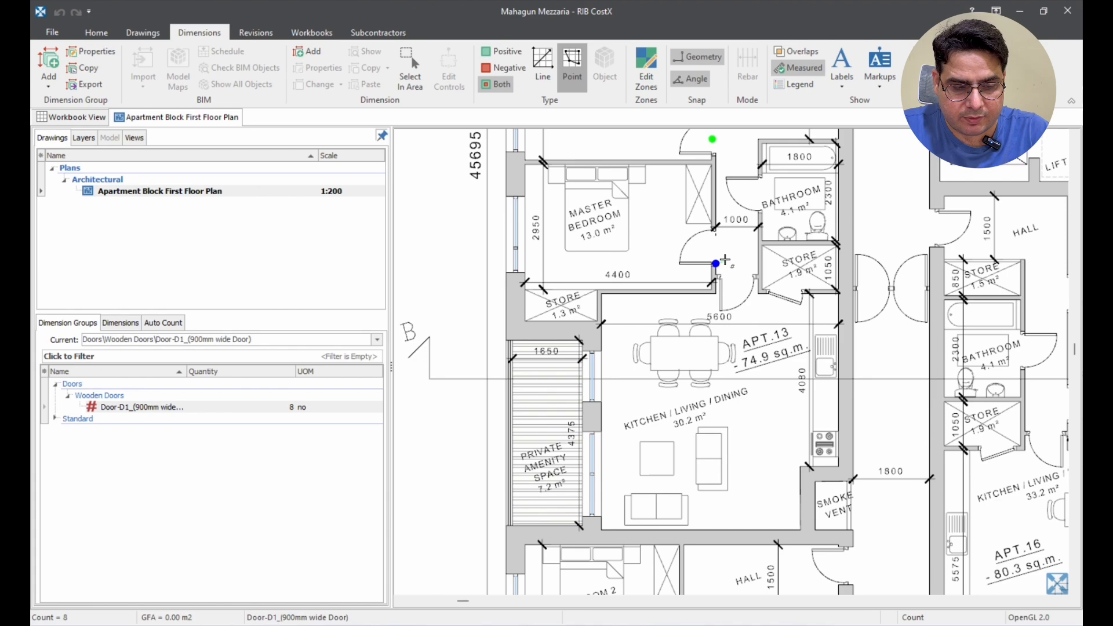
{"action": "left_click", "coordinate": [715, 265]}
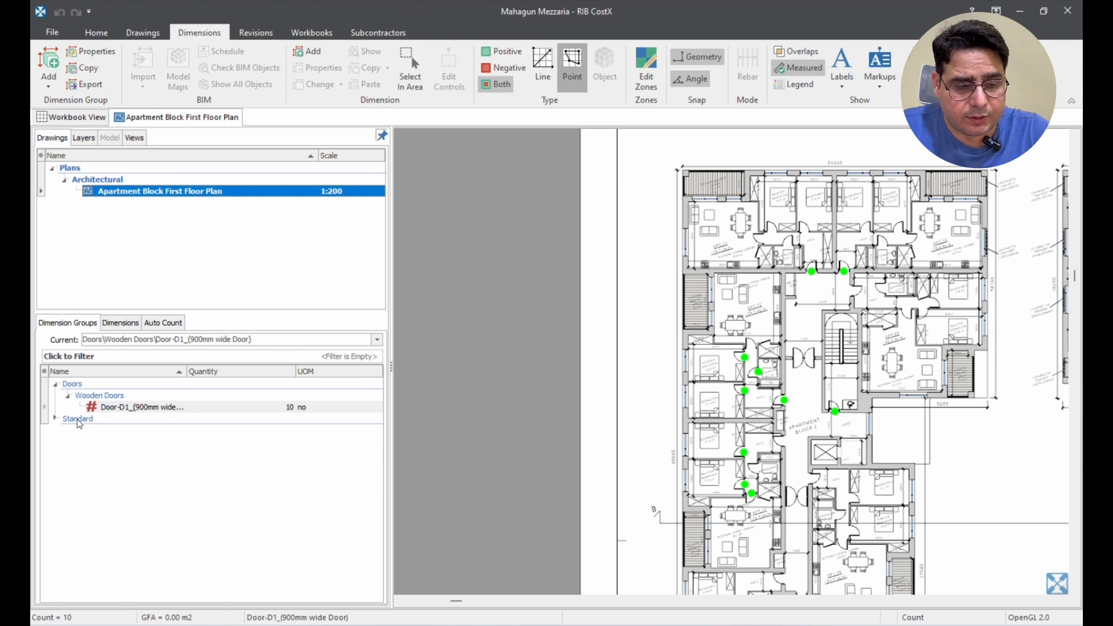
Step: Start a new dimension group with folder Masonry\Blockwork and name 100mm
{"action": "left_click", "coordinate": [76, 419]}
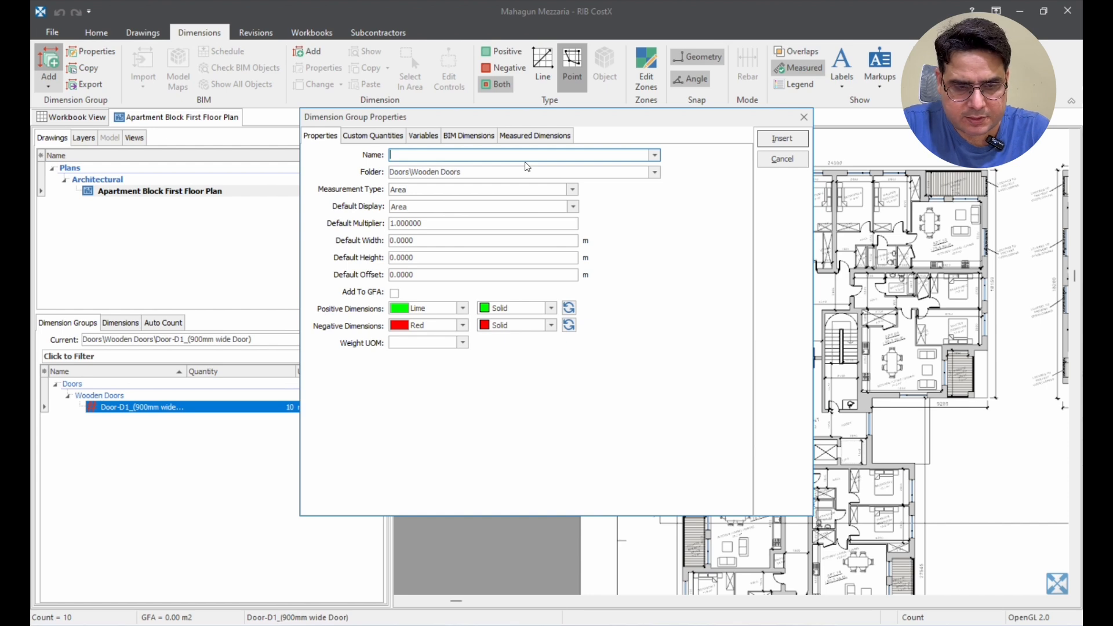
{"action": "mouse_move", "coordinate": [402, 167]}
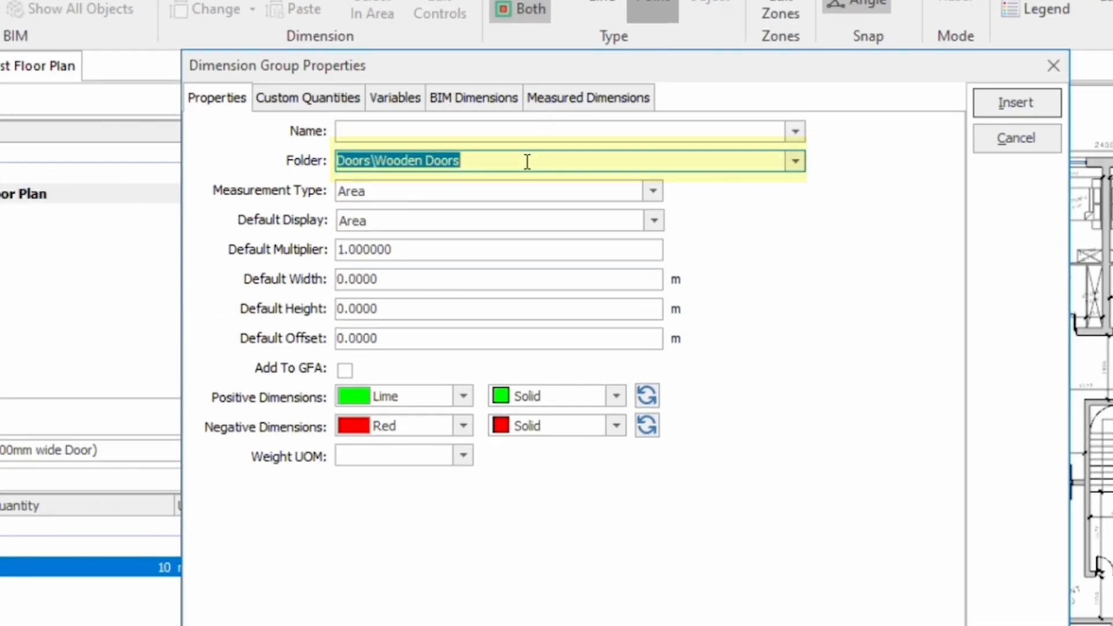
{"action": "type", "text": "ST"}
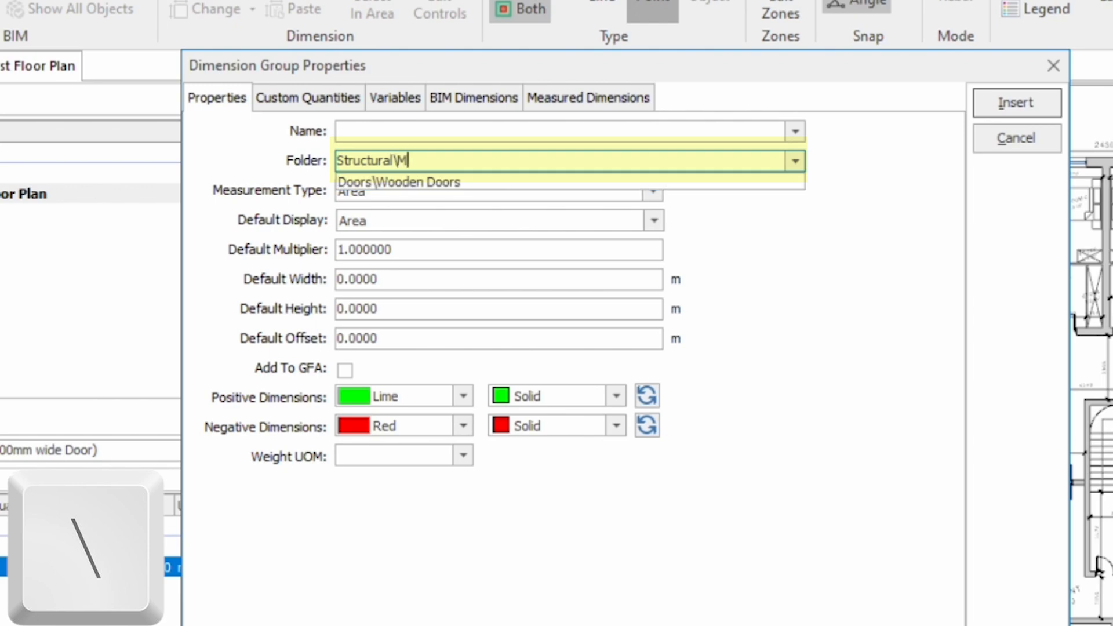
{"action": "key", "text": "Backspace"}
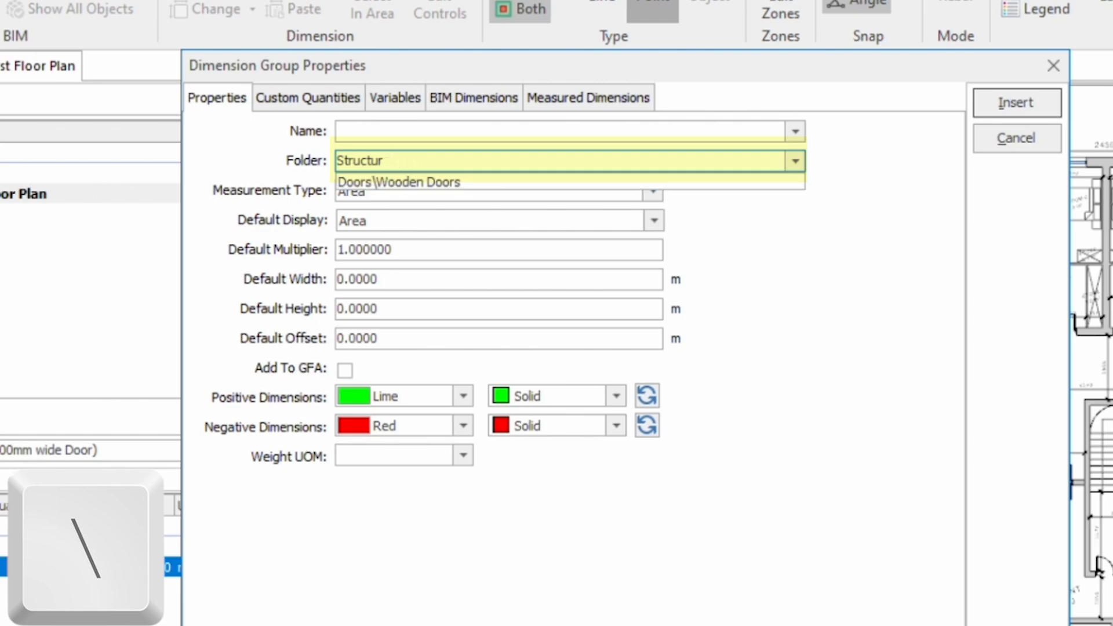
{"action": "type", "text": "Masonry\\"}
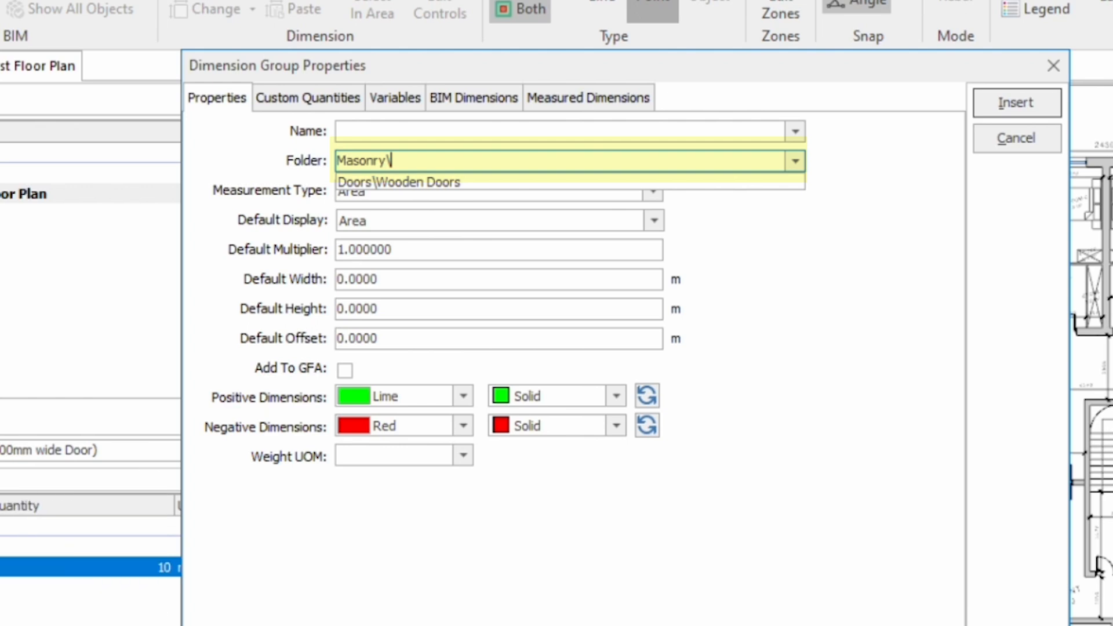
{"action": "type", "text": "Block"}
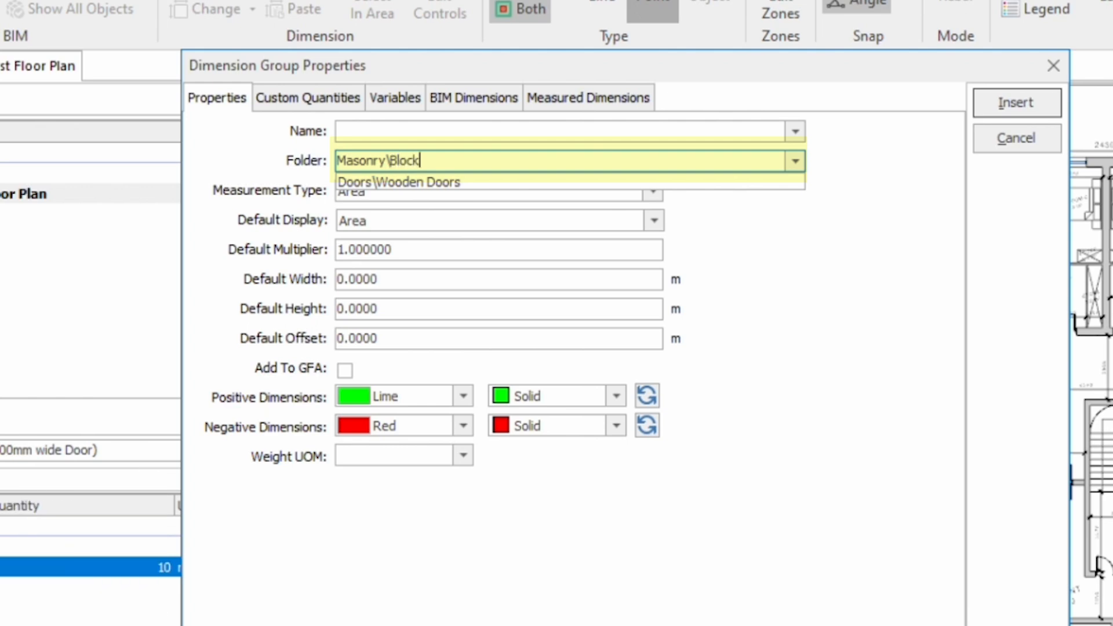
{"action": "type", "text": "work"}
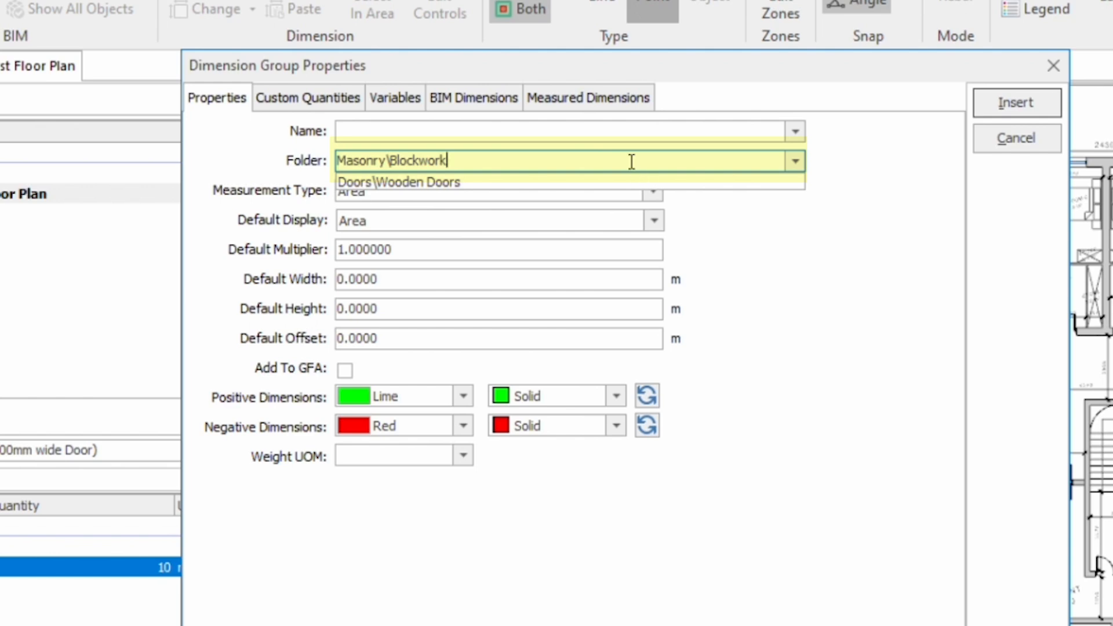
{"action": "type", "text": "100mm"}
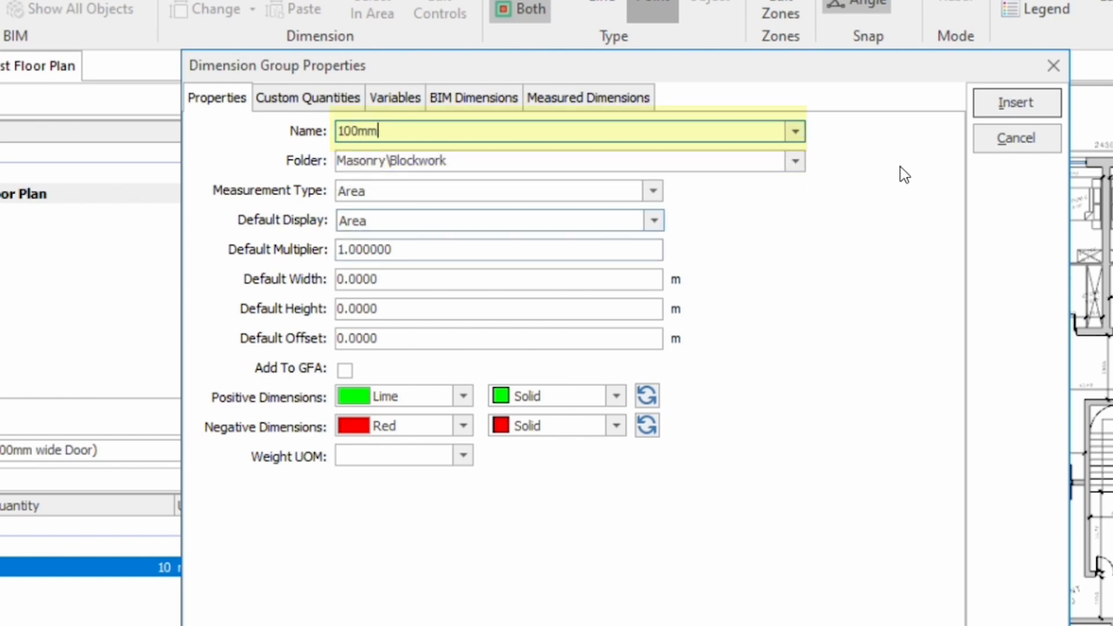
{"action": "mouse_move", "coordinate": [1018, 119]}
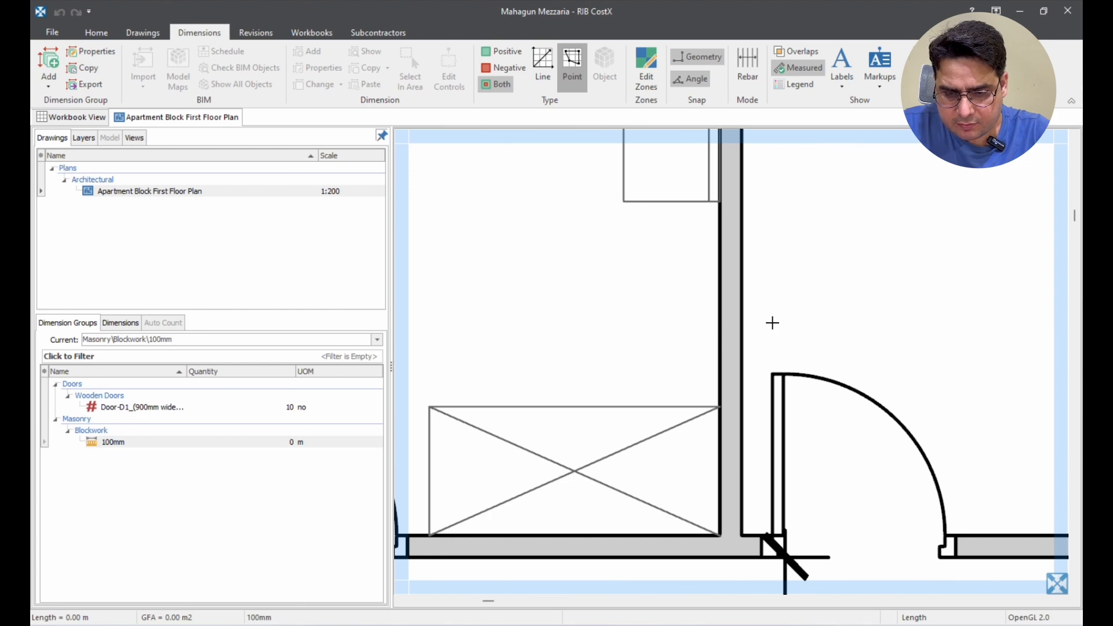
Step: Trace 100mm blockwork walls to reach 10 m of measured length
{"action": "key", "text": "m"}
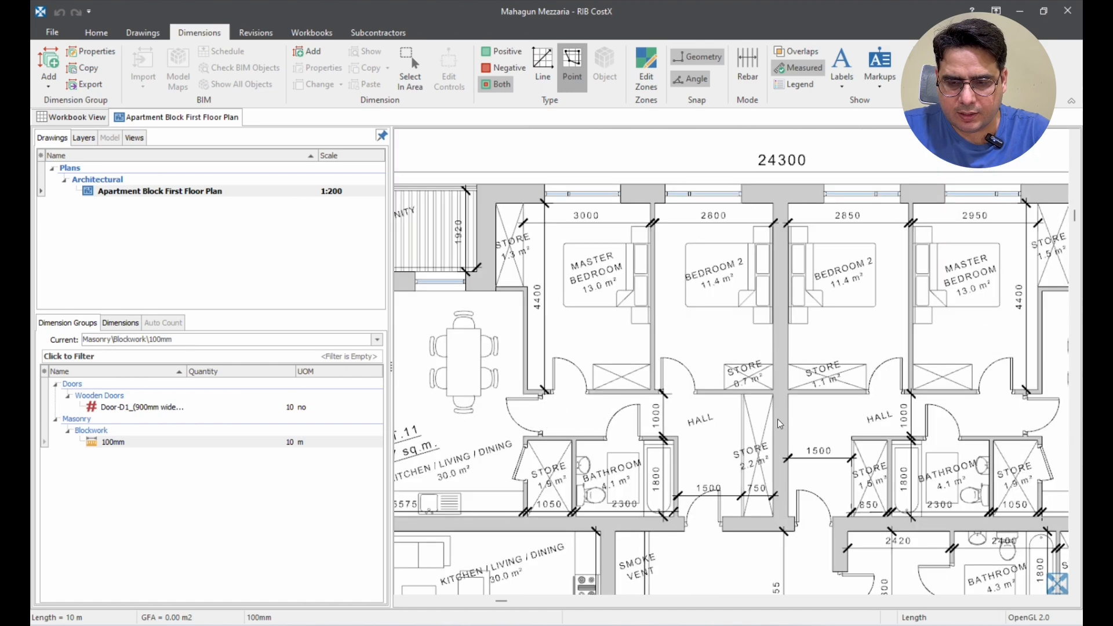
Step: Trace the store-corner and hall blockwork walls, bringing 100mm length to 16 m
{"action": "scroll", "scroll_direction": "down", "scroll_amount": 3}
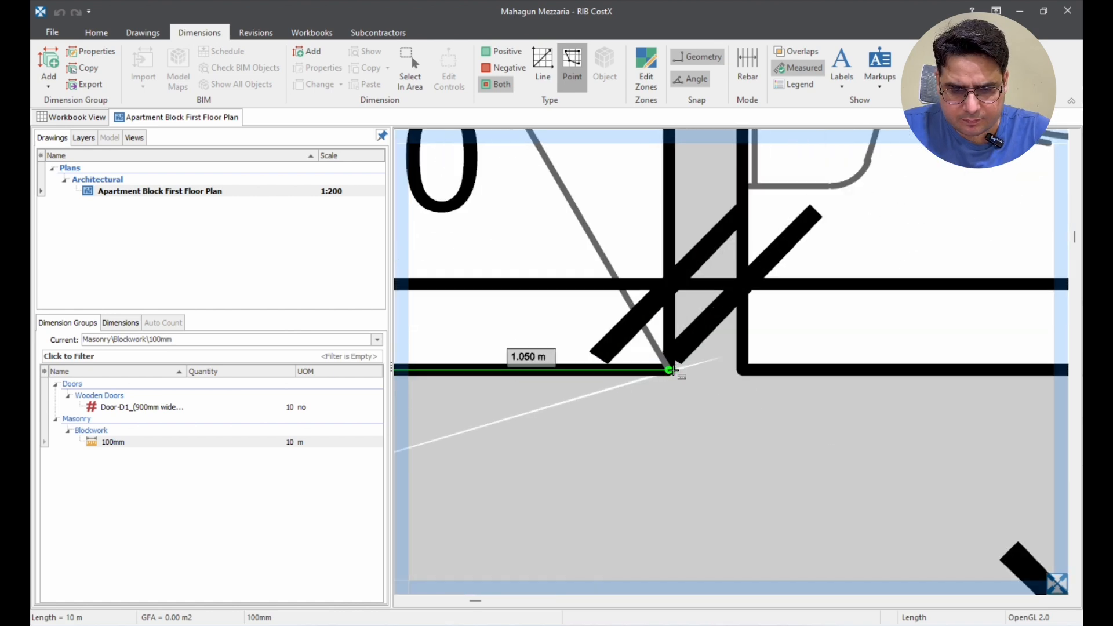
{"action": "left_click", "coordinate": [670, 371]}
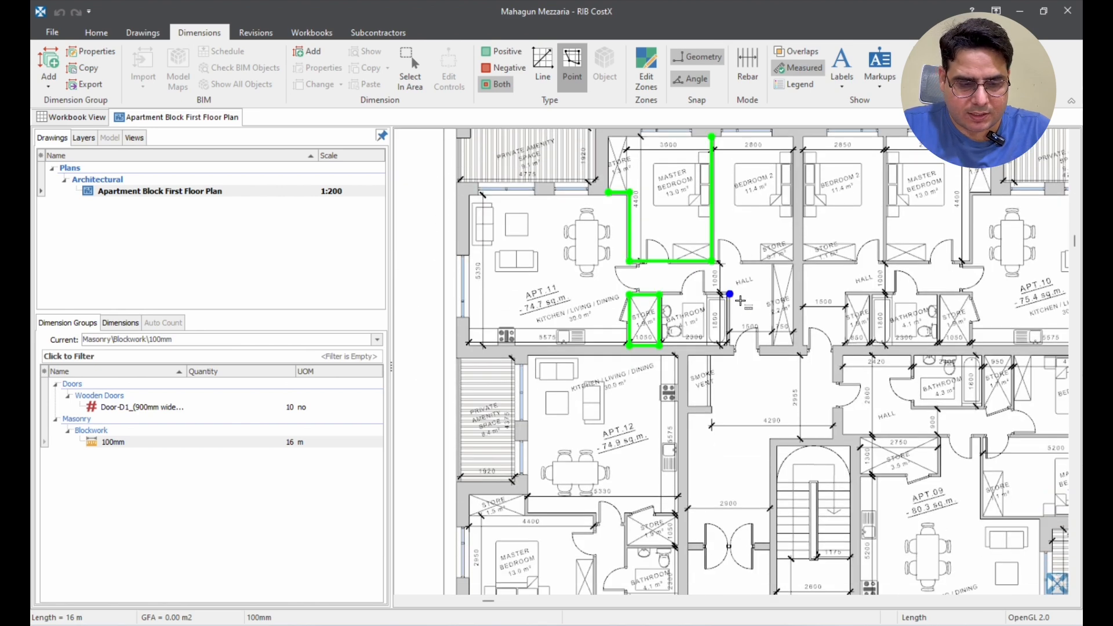
{"action": "left_click", "coordinate": [110, 442]}
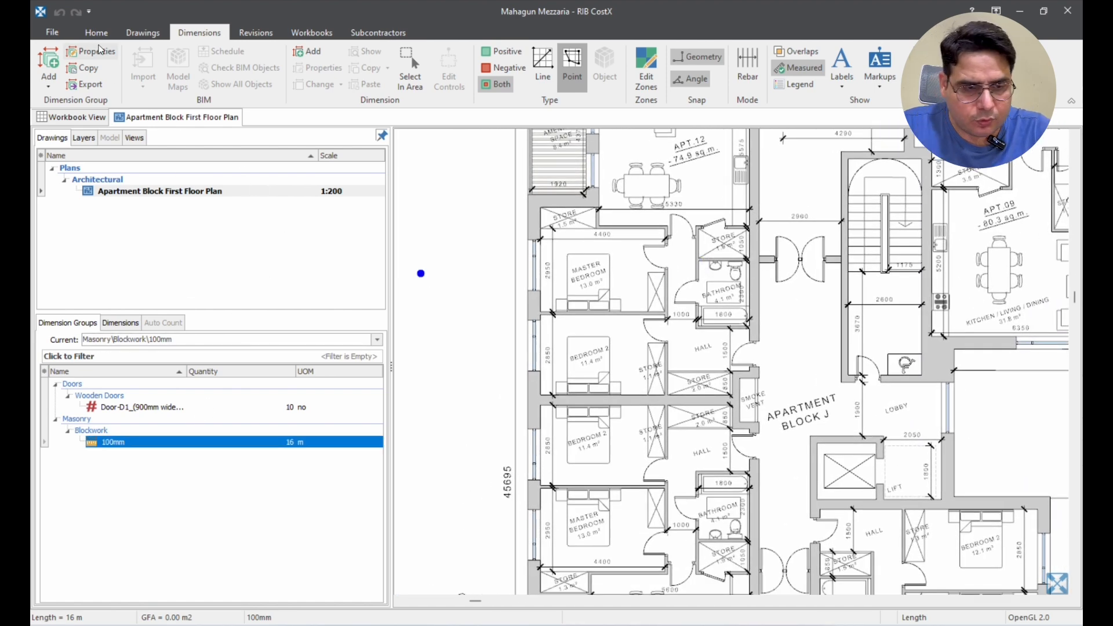
Step: Insert a Tile dimension group in a new Finishes\Floor folder
{"action": "left_click", "coordinate": [91, 52]}
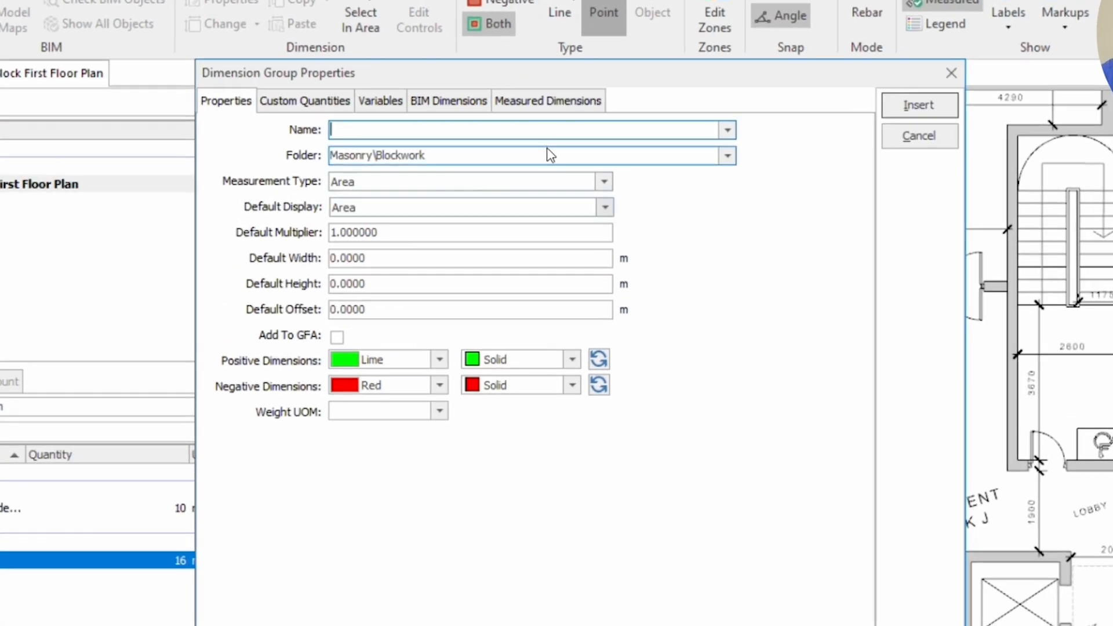
{"action": "left_click", "coordinate": [727, 156]}
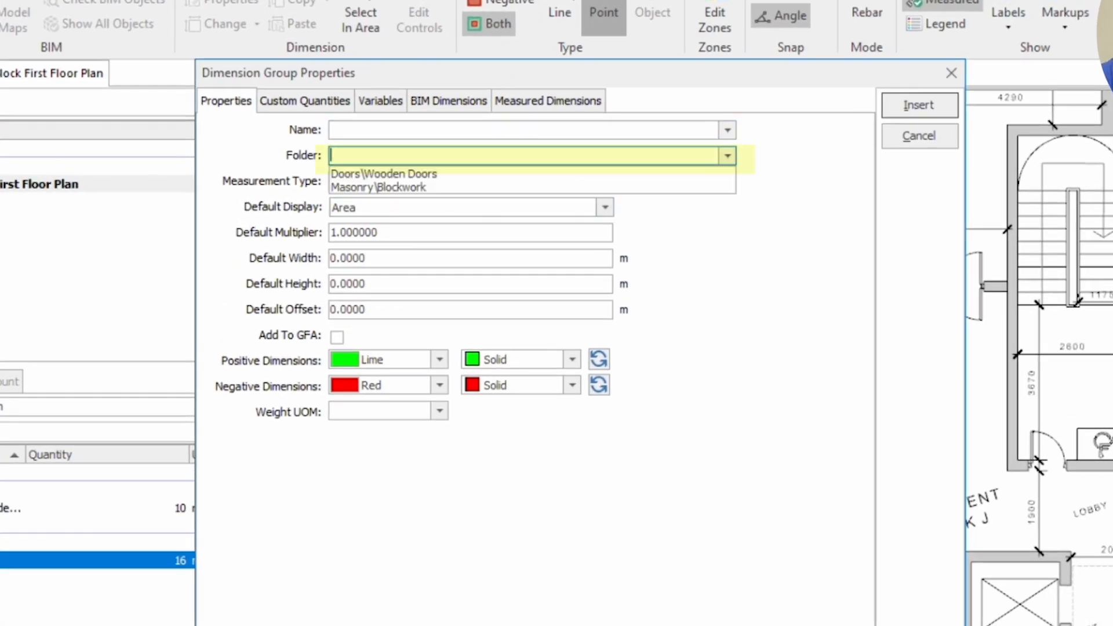
{"action": "type", "text": "Finishes"}
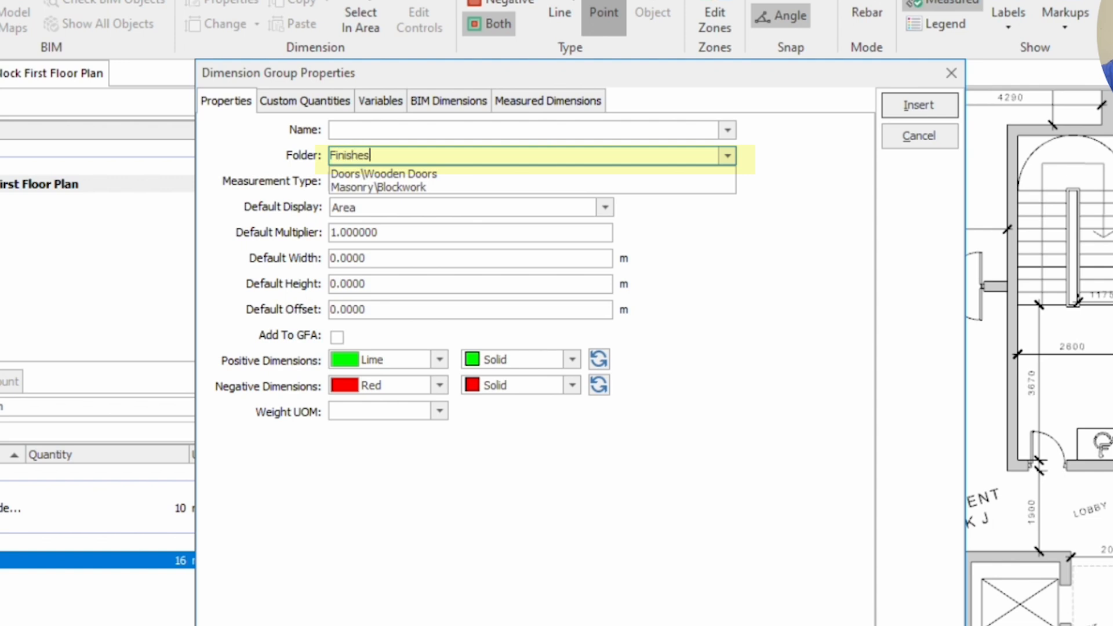
{"action": "type", "text": "\\F"}
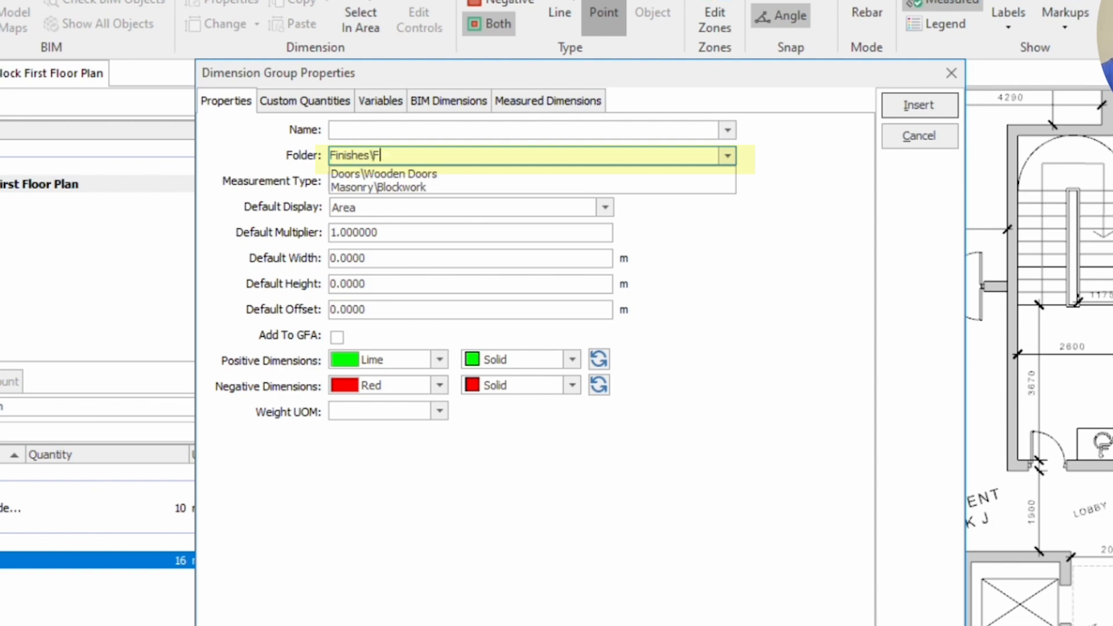
{"action": "type", "text": "loor"}
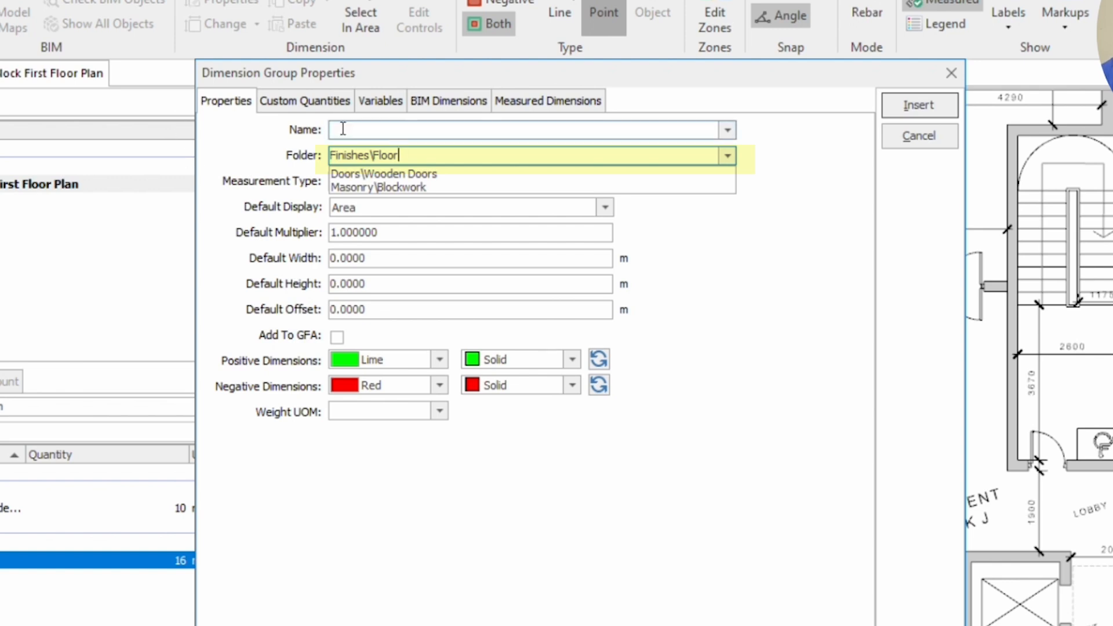
{"action": "type", "text": "Tile"}
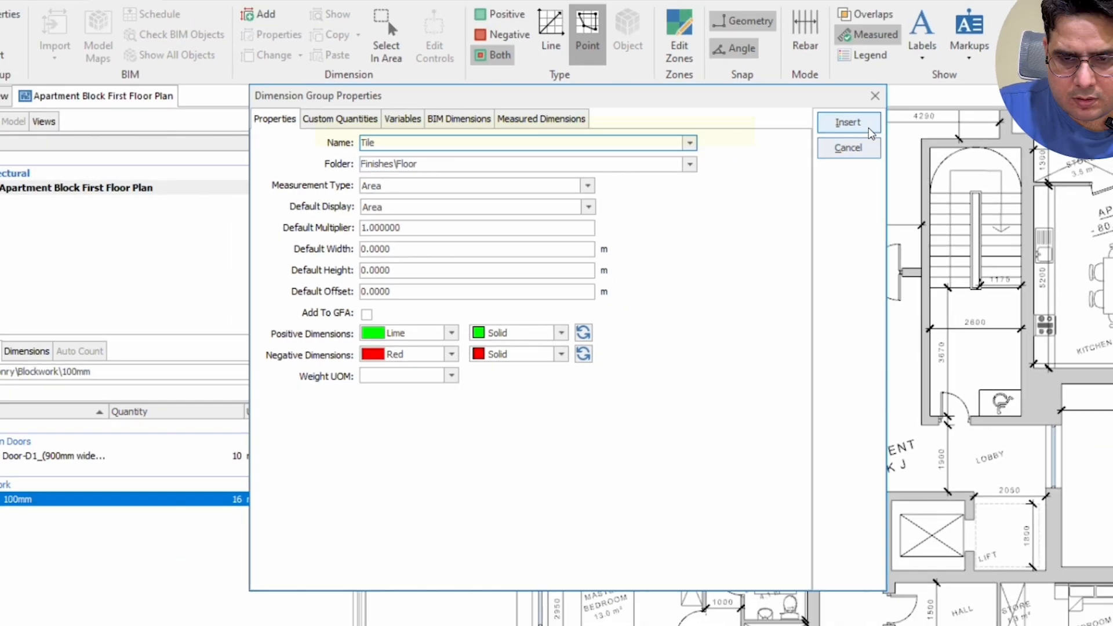
{"action": "left_click", "coordinate": [848, 123]}
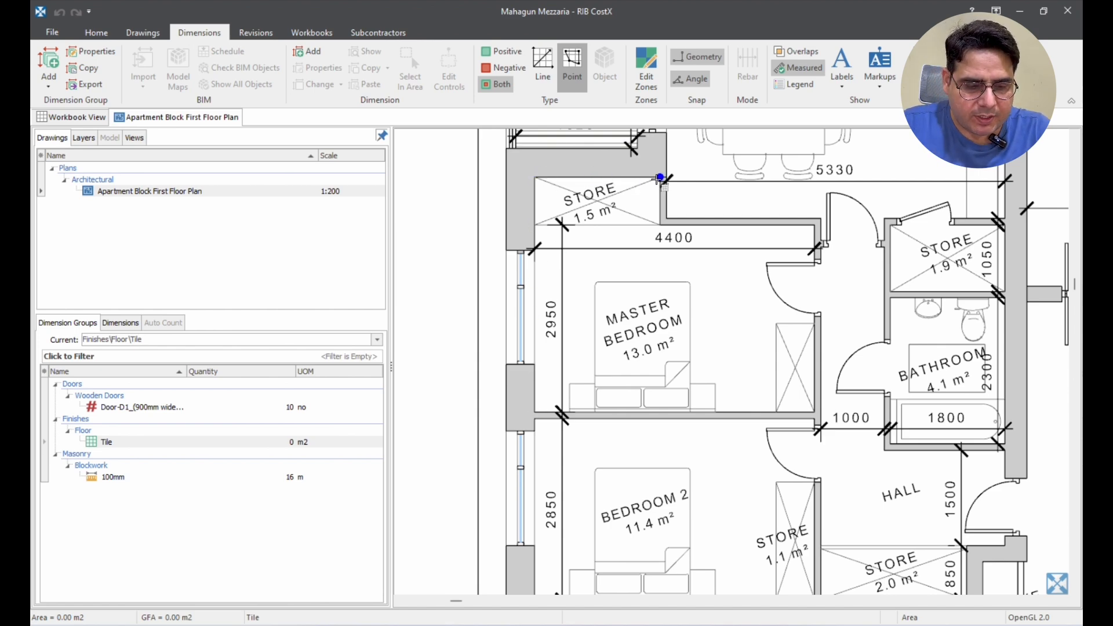
Step: Outline the master bedroom floor as a Tile area and adjust its top edge
{"action": "left_click", "coordinate": [104, 442]}
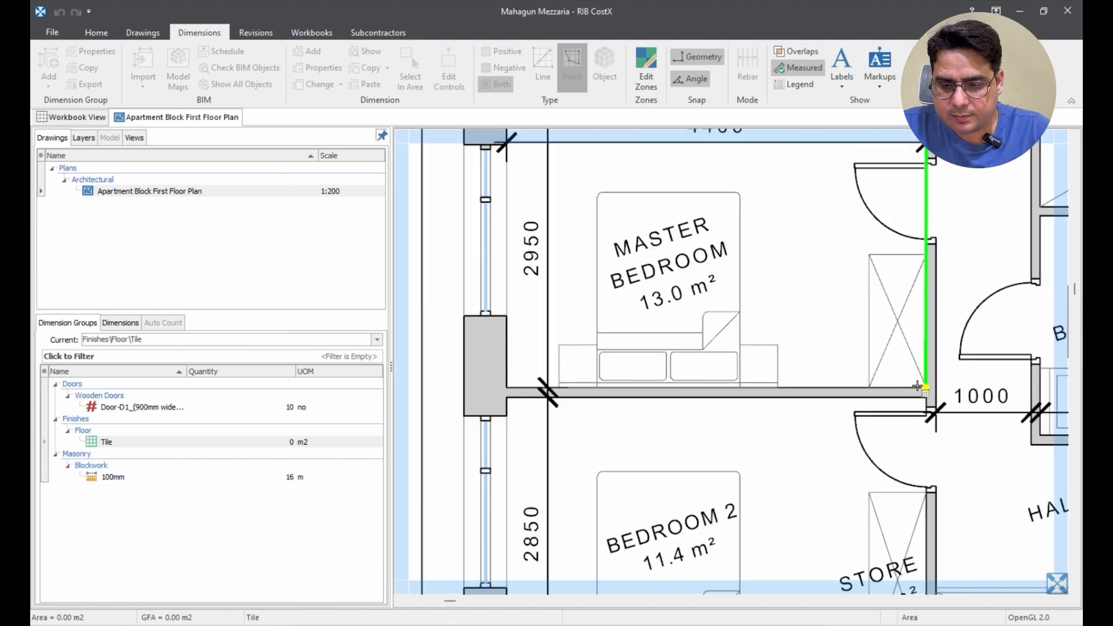
{"action": "left_click", "coordinate": [506, 388]}
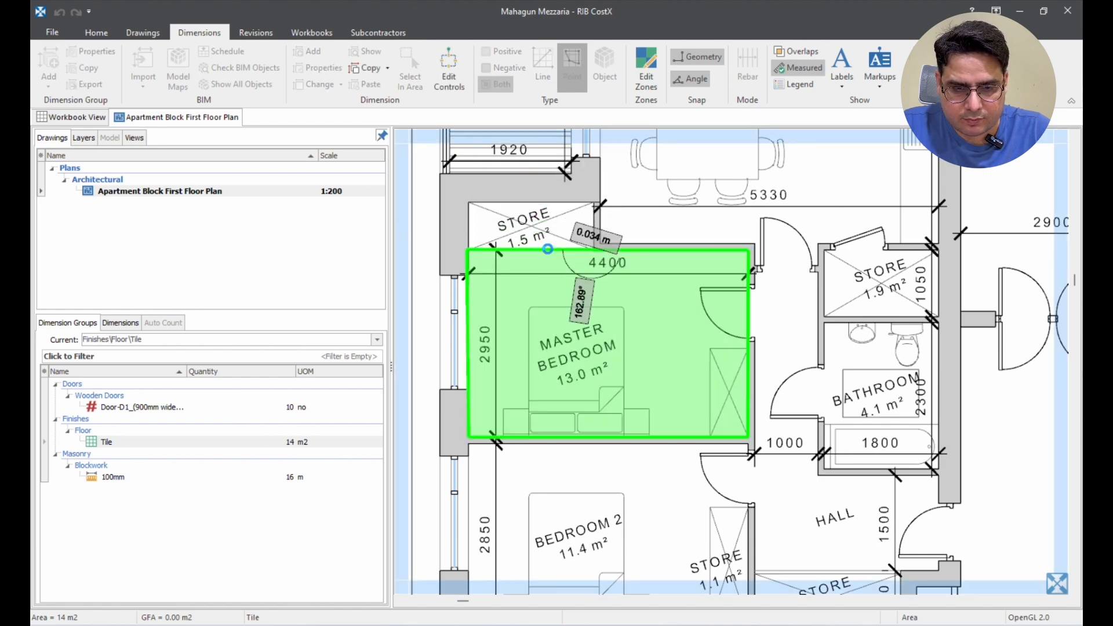
{"action": "left_click", "coordinate": [592, 334]}
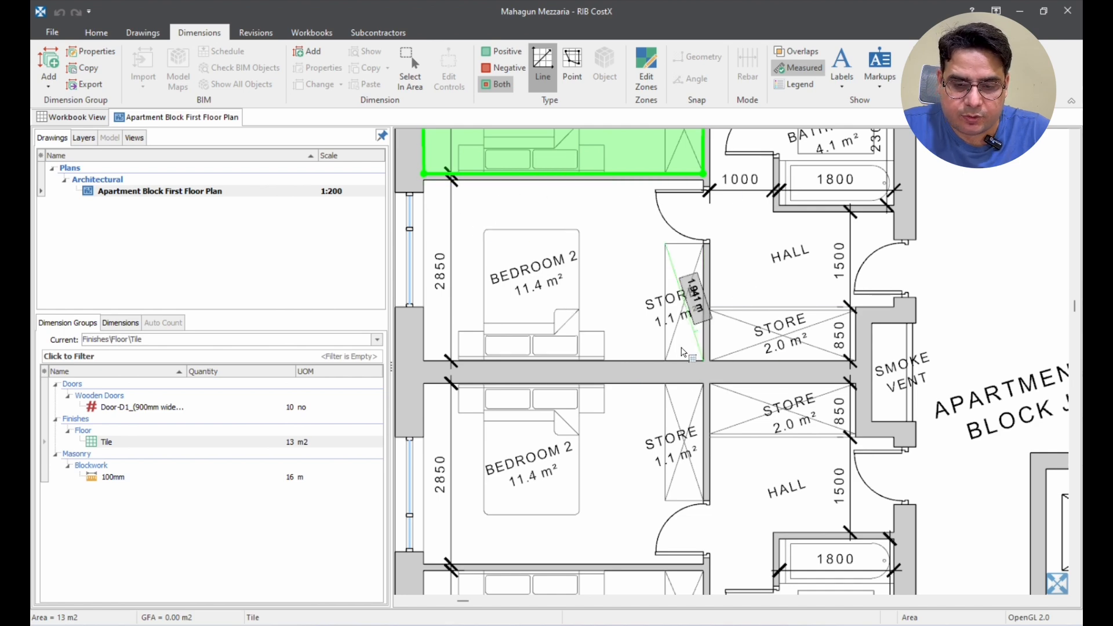
Step: Trace the Bedroom 2 floor beside the store as a second Tile area, reaching 26 m2
{"action": "left_click", "coordinate": [106, 441]}
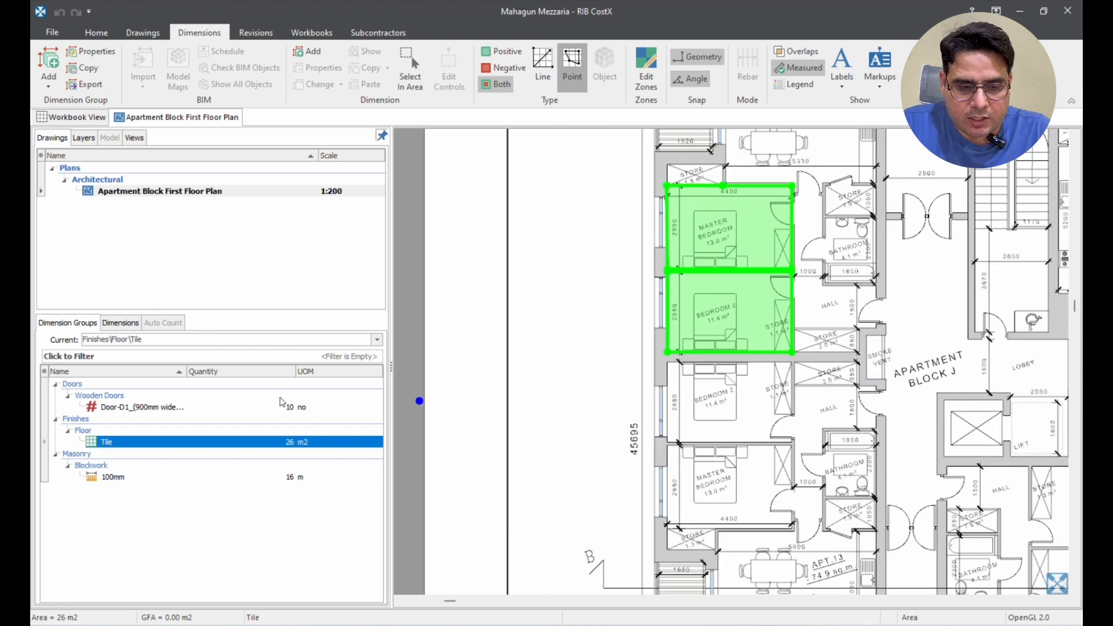
{"action": "mouse_move", "coordinate": [286, 480]}
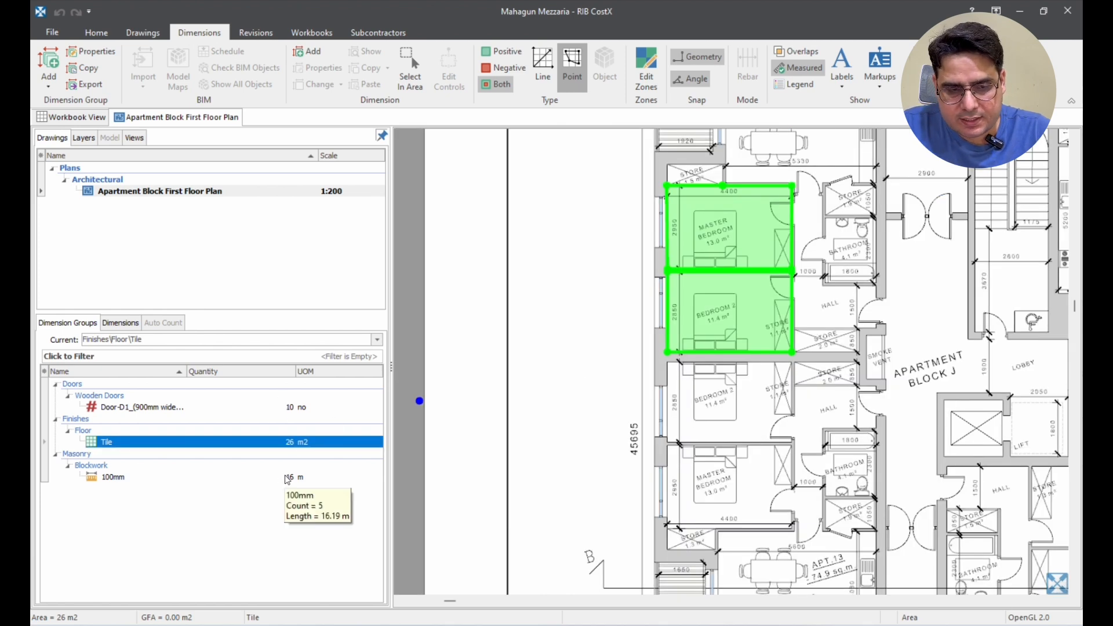